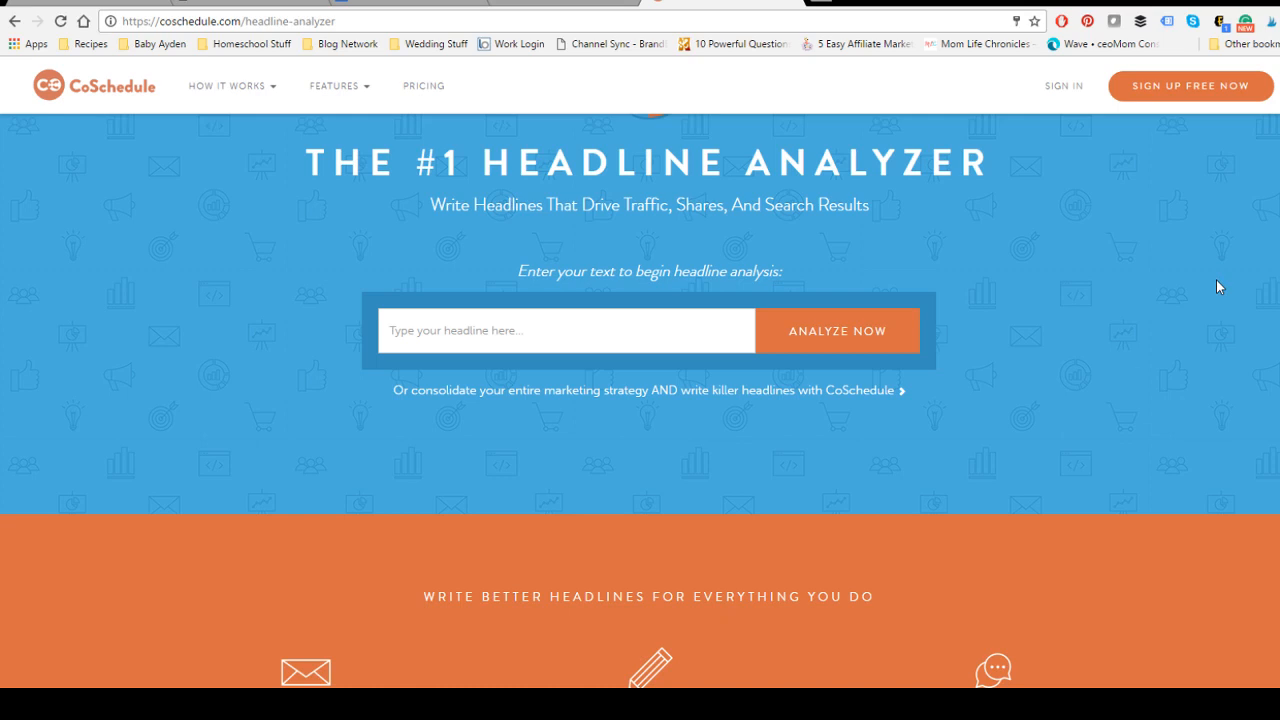
mouse_move(452, 262)
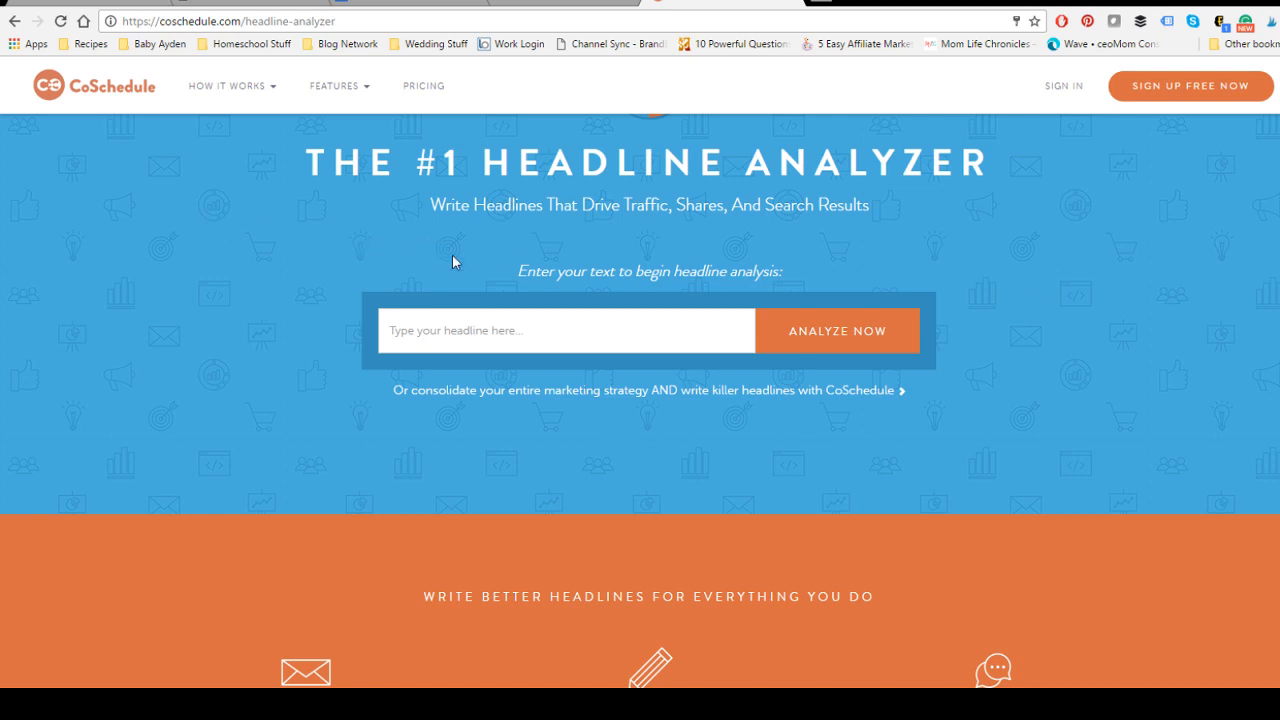
Type the headline 'How to Rank on the First Page of Google' into the entry field.
click(566, 330)
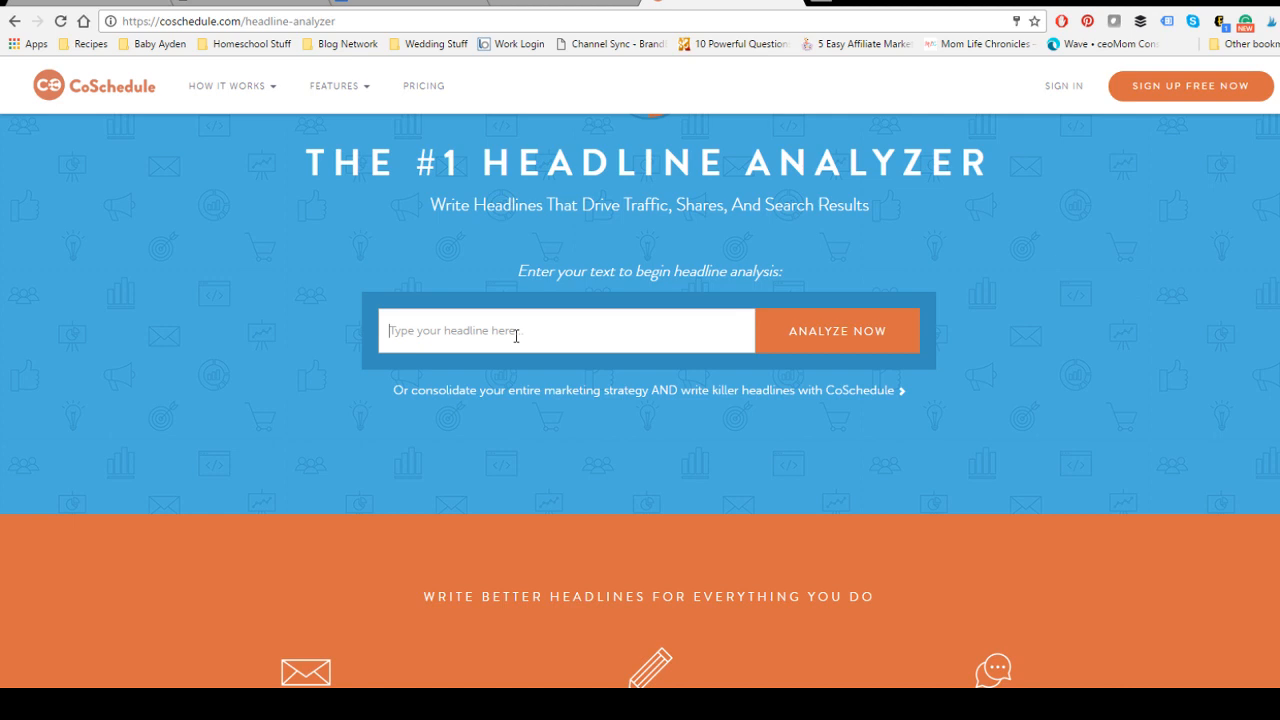
text(How to)
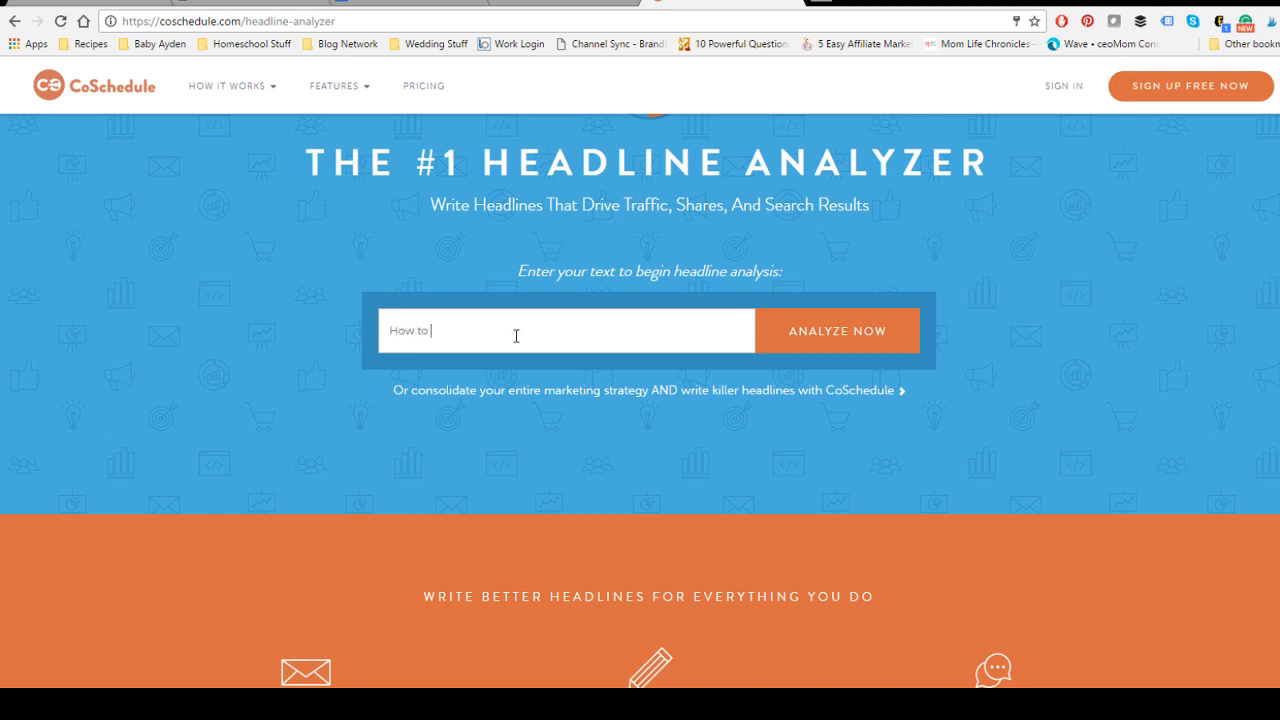
text(Rank on the First Pa)
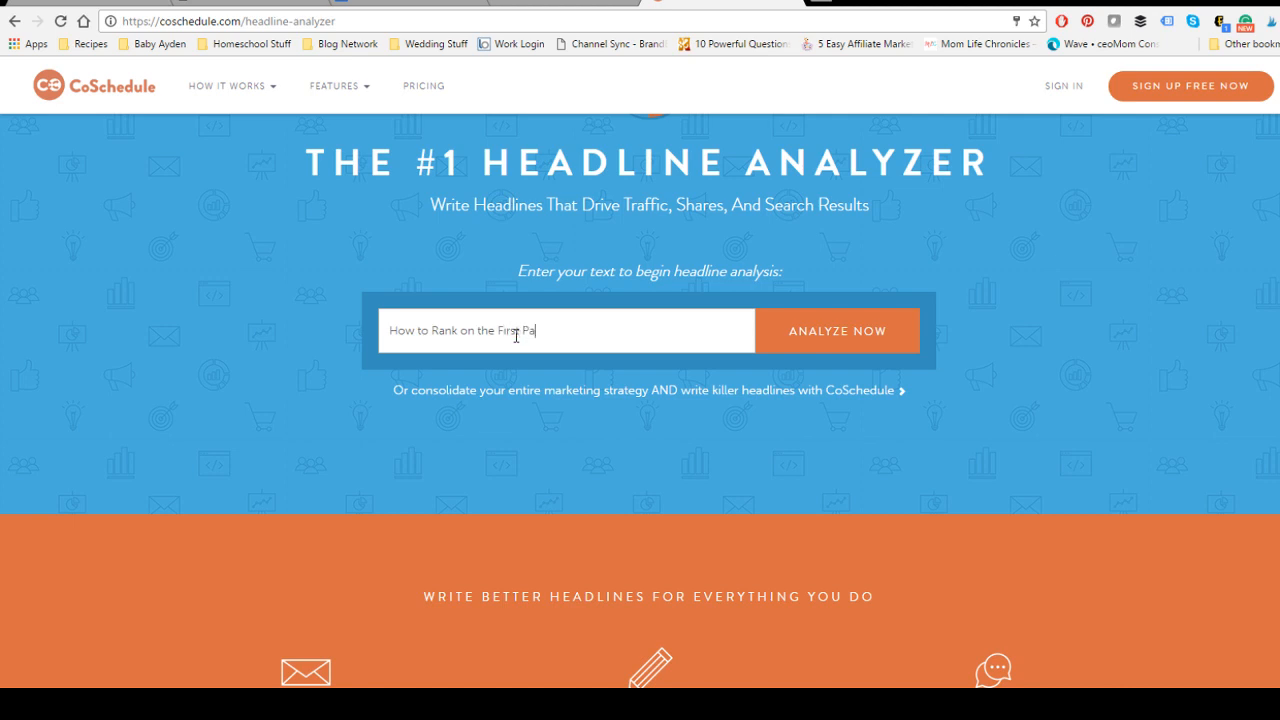
text(ge of Goo)
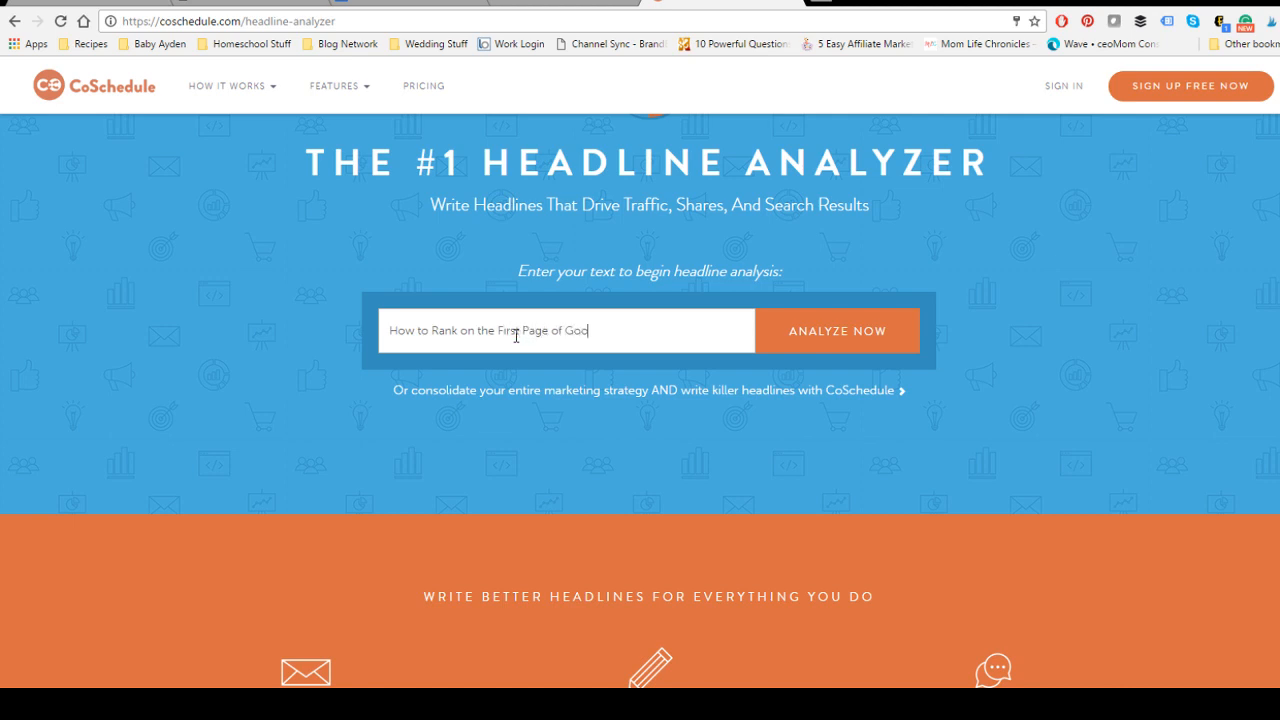
text(gle)
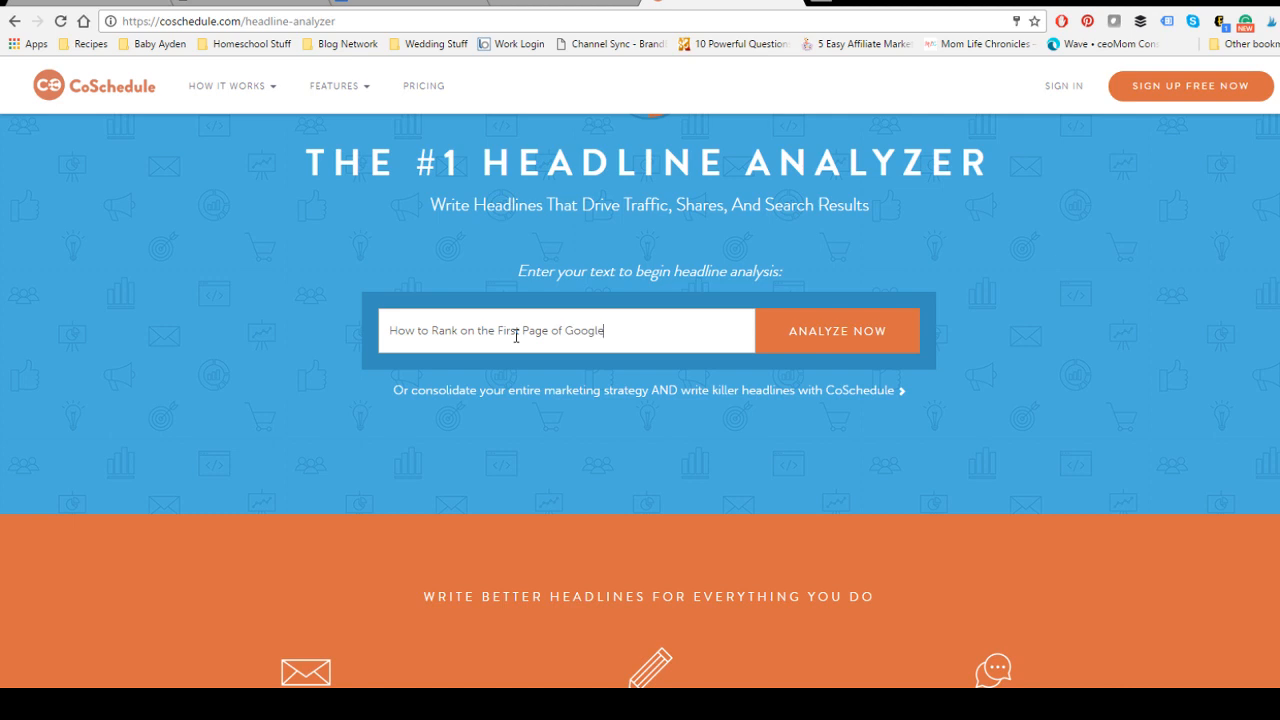
mouse_move(811, 335)
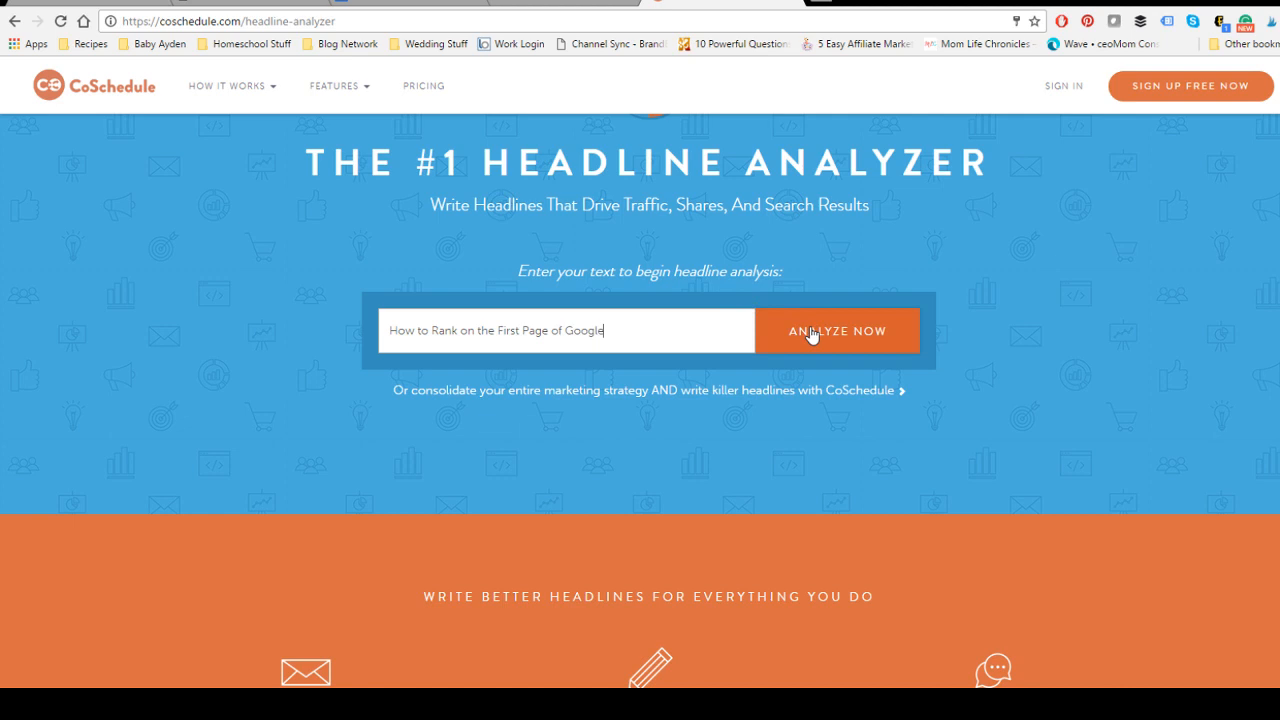
Run Analyze Now on the headline to get its score of 78.
click(838, 330)
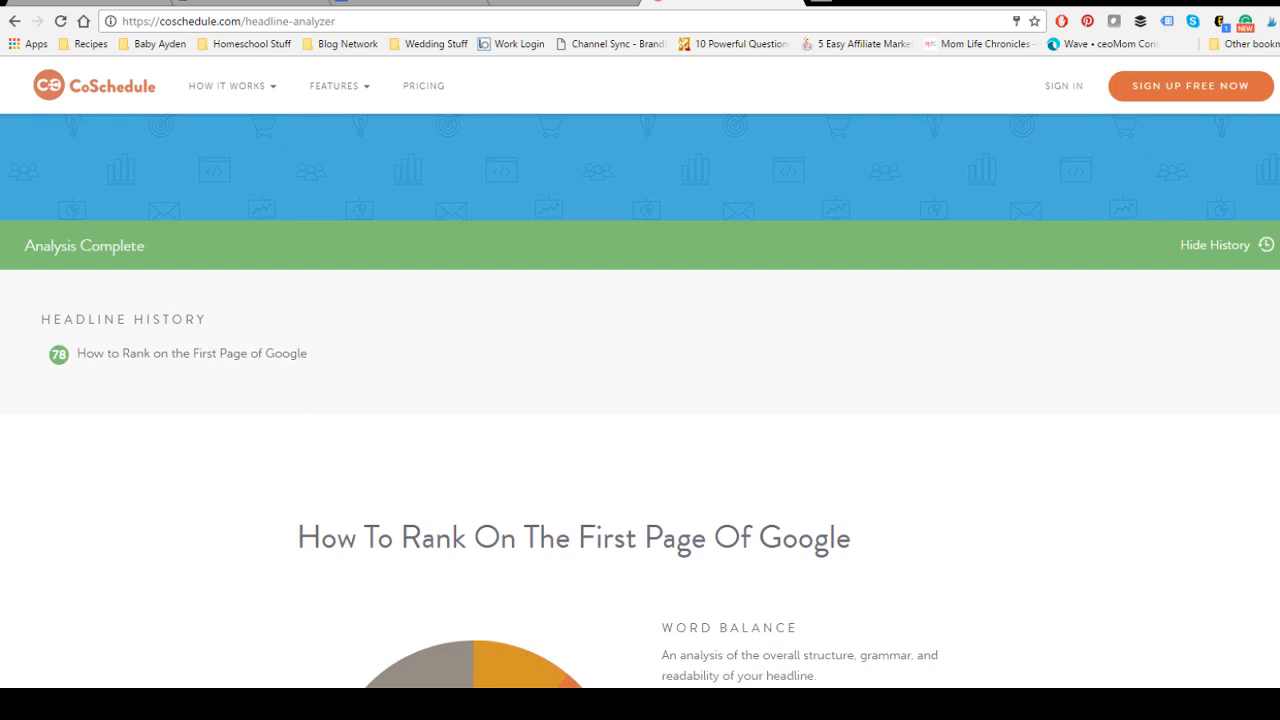
Scroll through Word Balance, the How To headline type and headline tips toward Length Analysis.
scroll(down, 3)
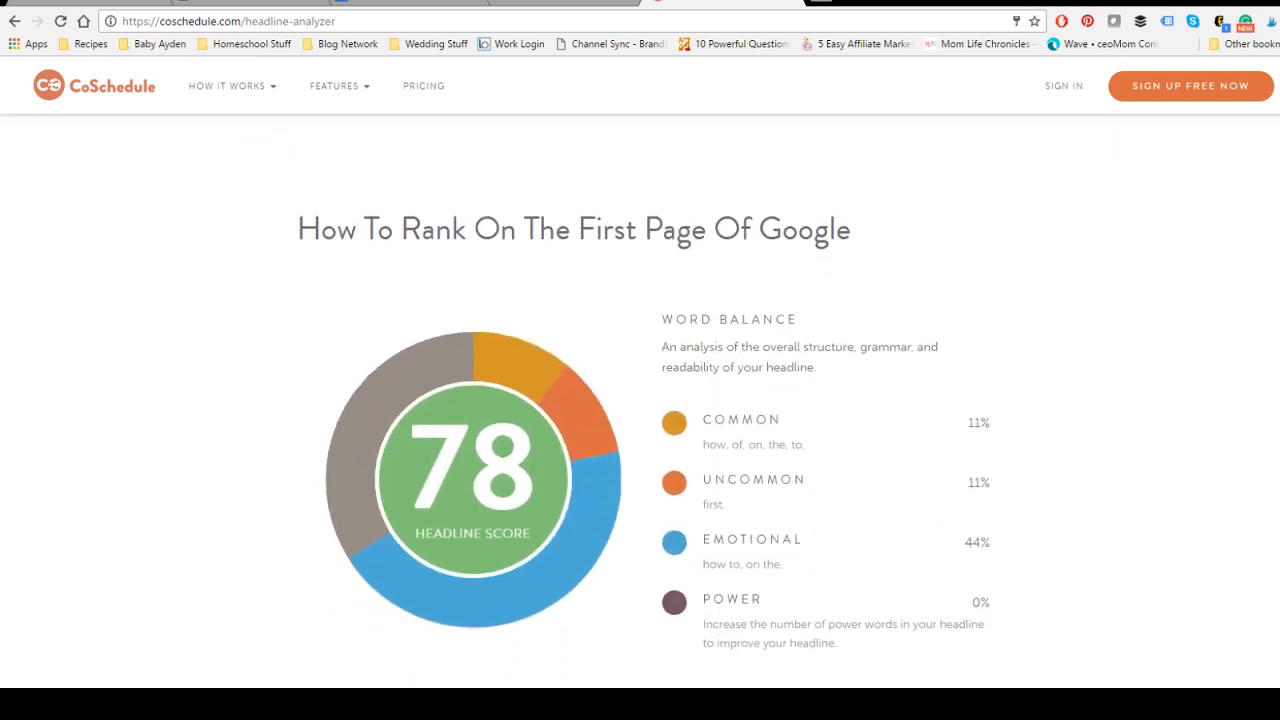
scroll(down, 3)
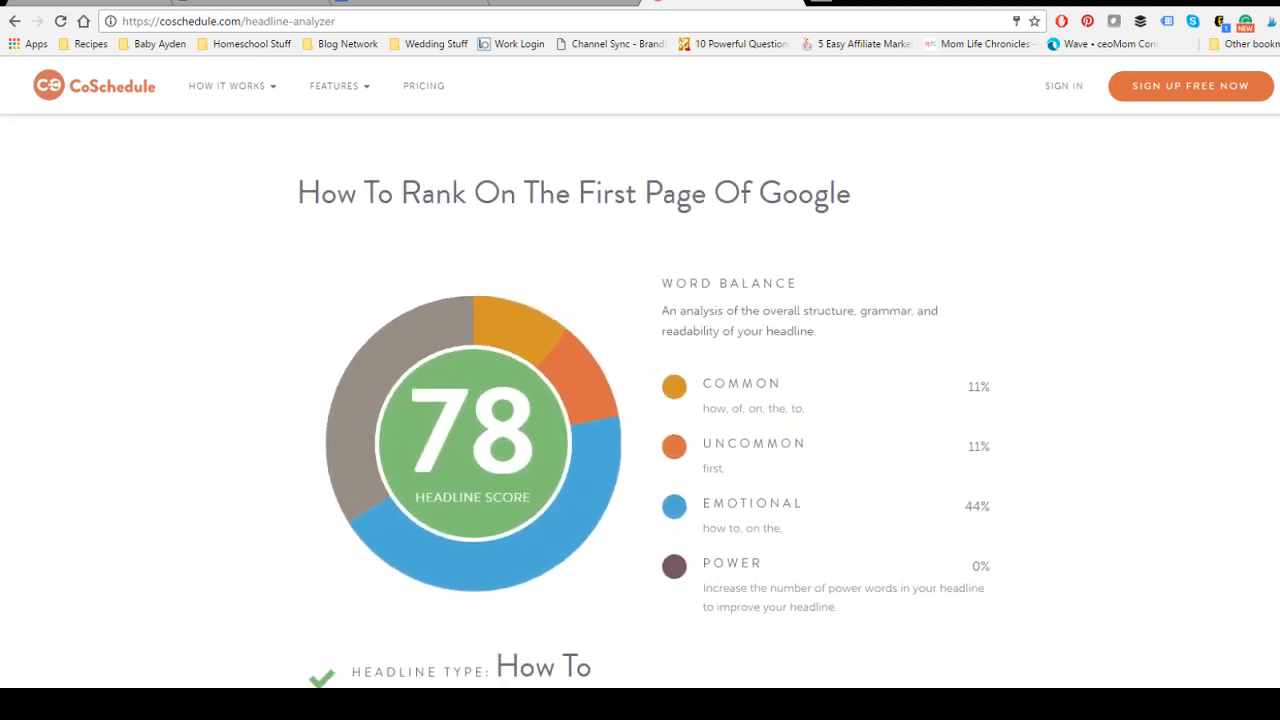
scroll(down, 3)
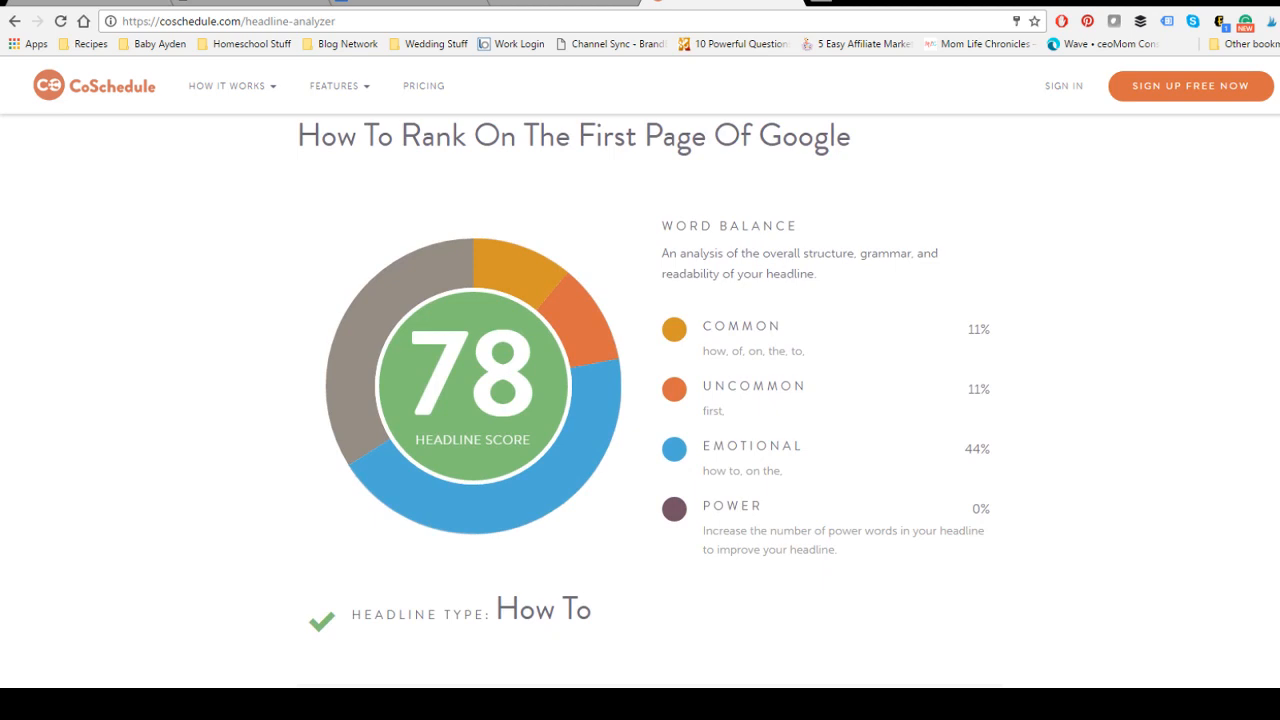
scroll(down, 3)
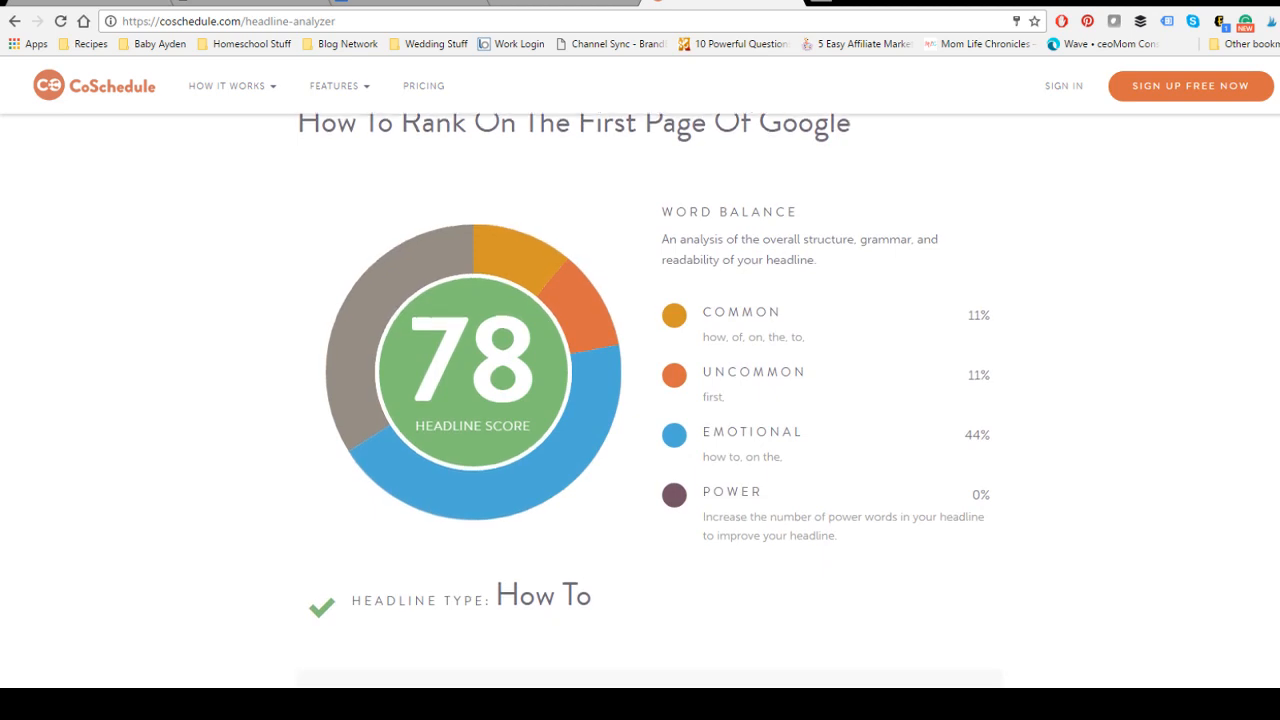
scroll(down, 3)
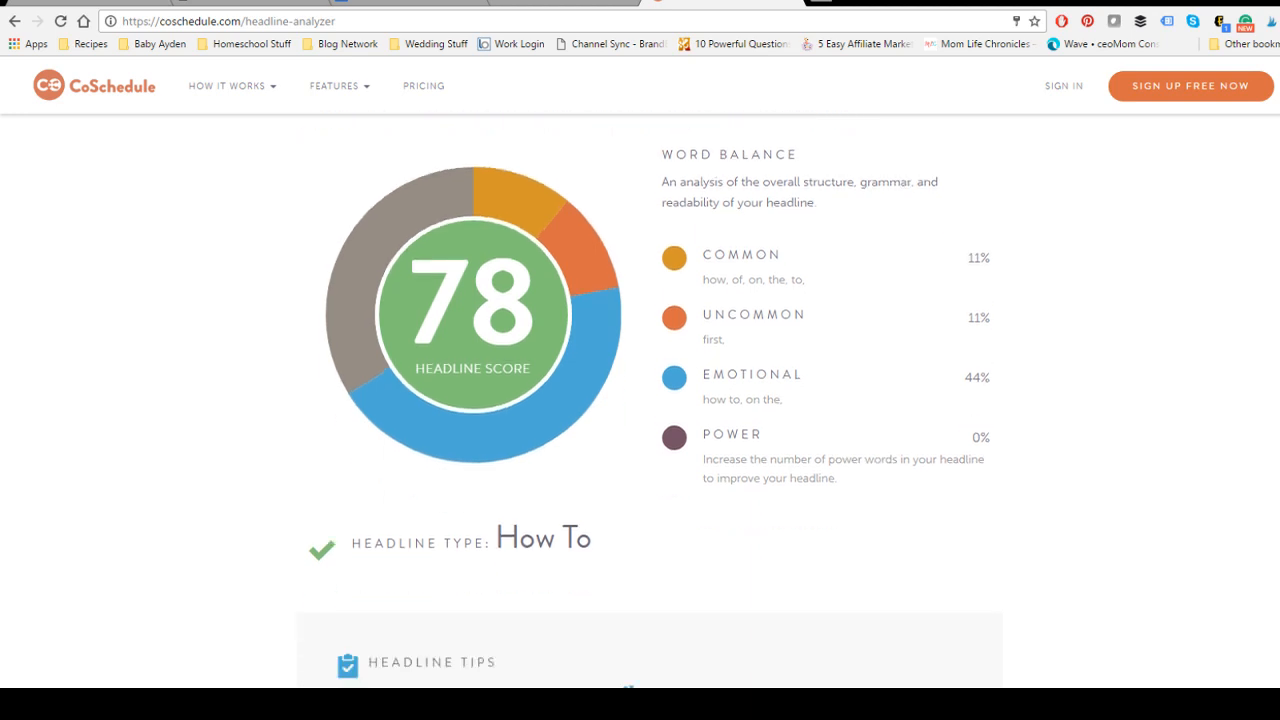
scroll(down, 3)
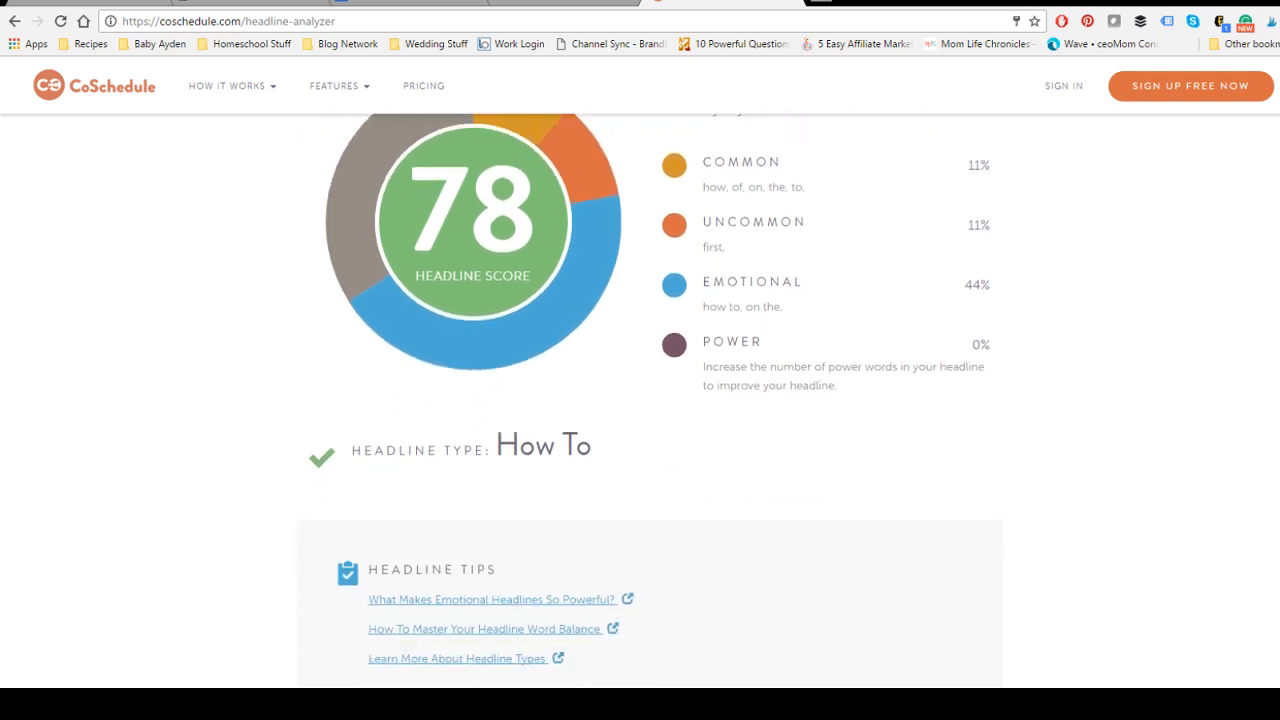
scroll(down, 3)
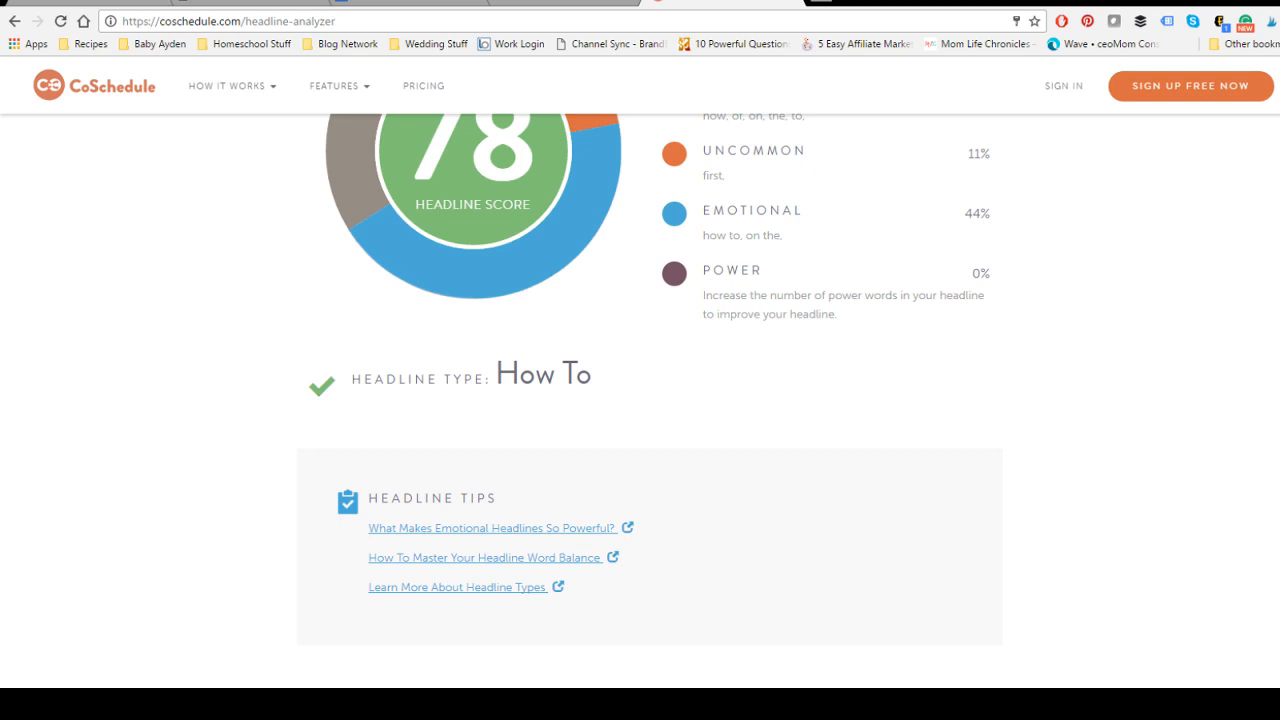
scroll(down, 3)
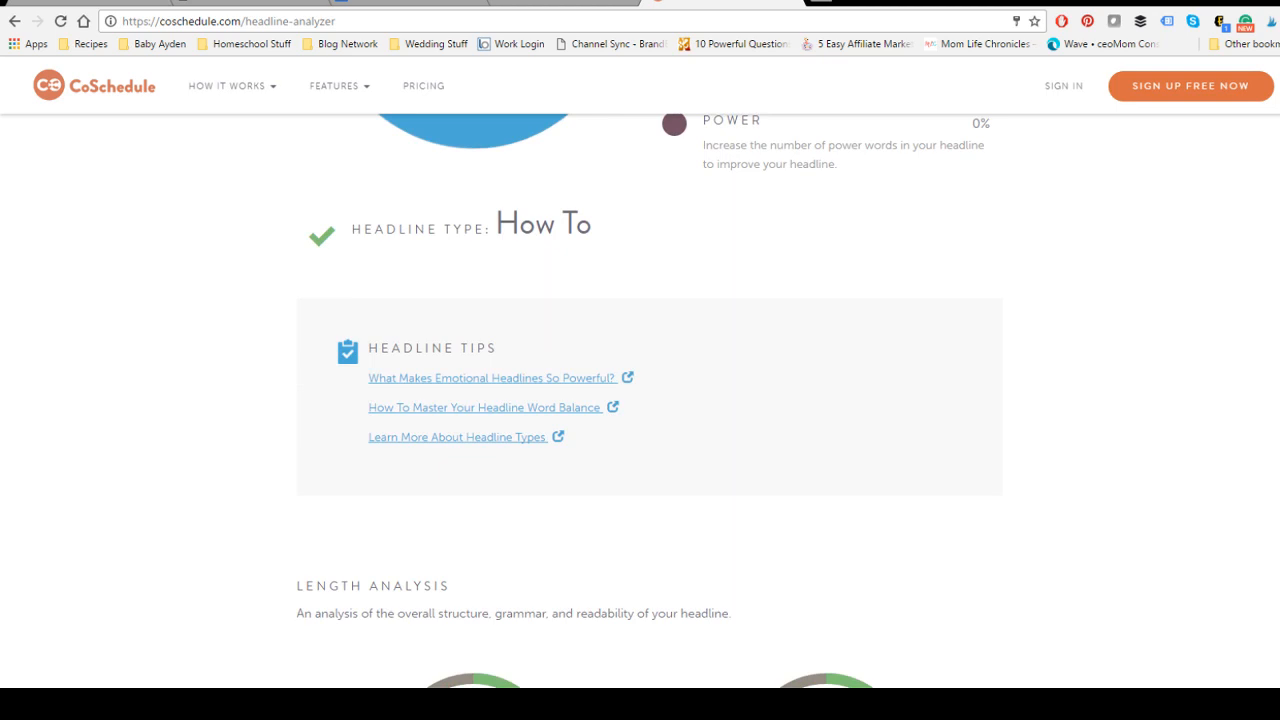
scroll(up, 3)
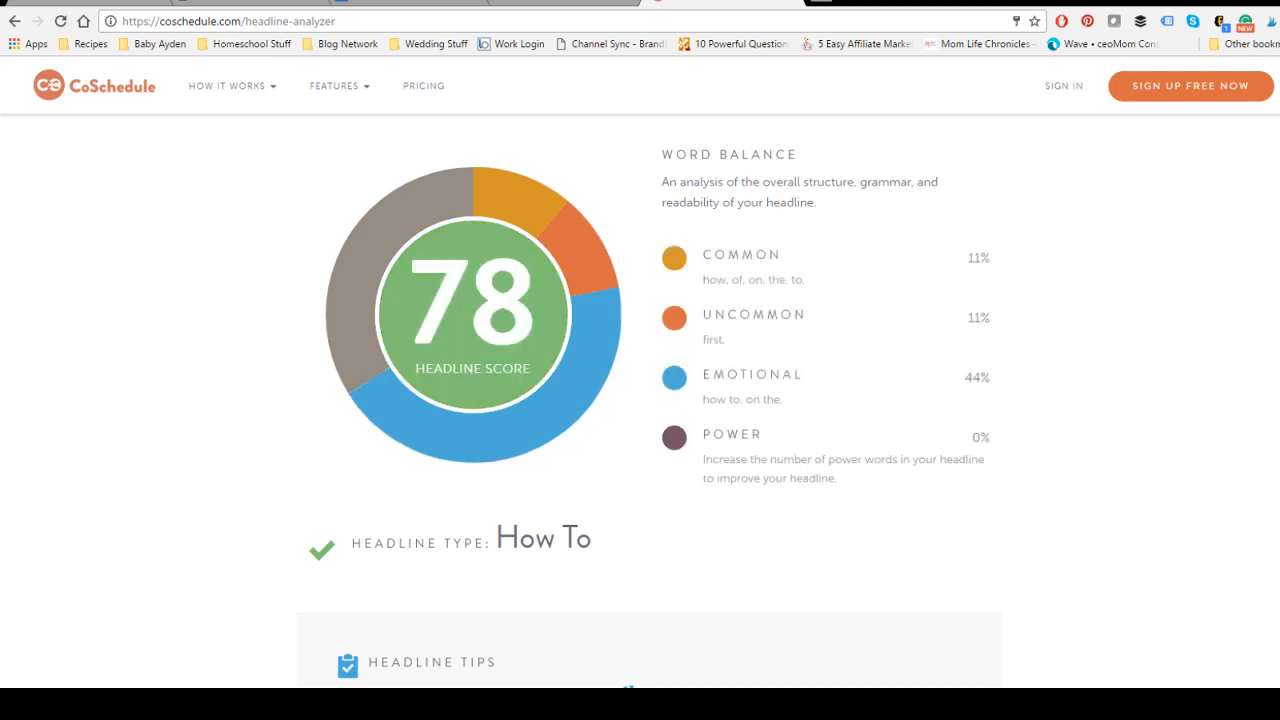
scroll(down, 3)
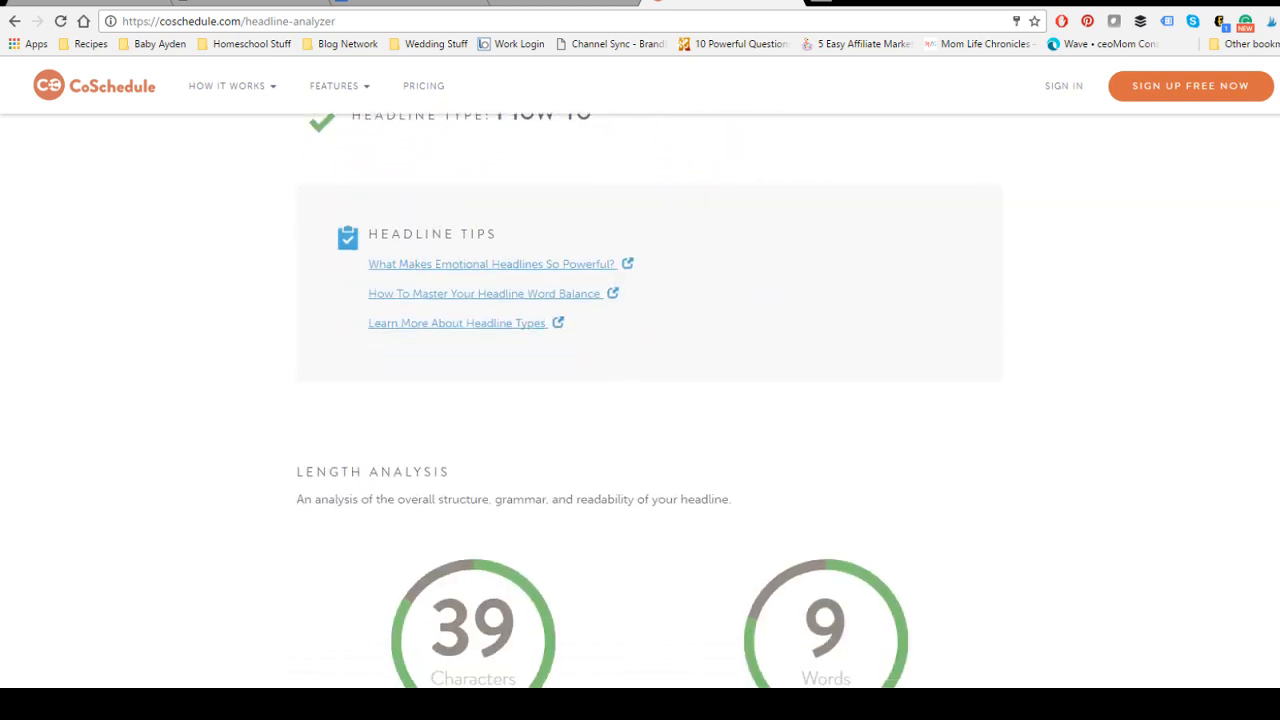
Scroll to Length Analysis showing 39 characters and 9 words, both rated right.
scroll(down, 3)
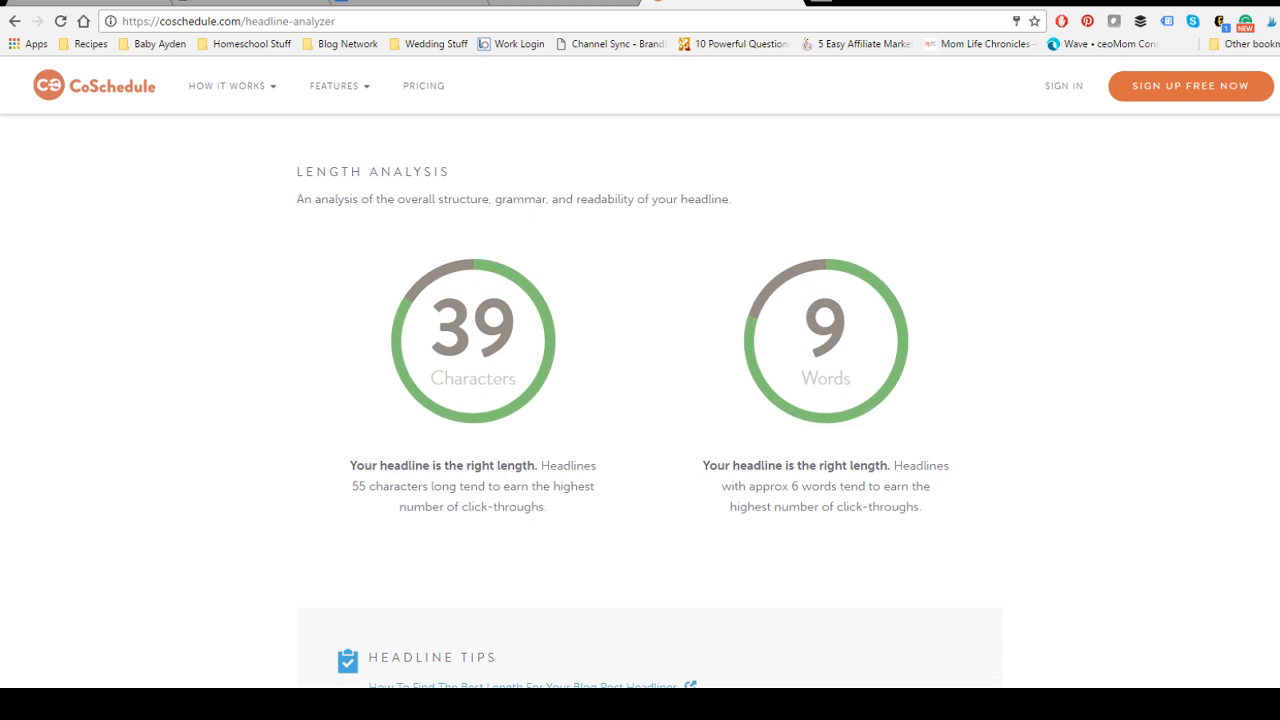
mouse_move(617, 350)
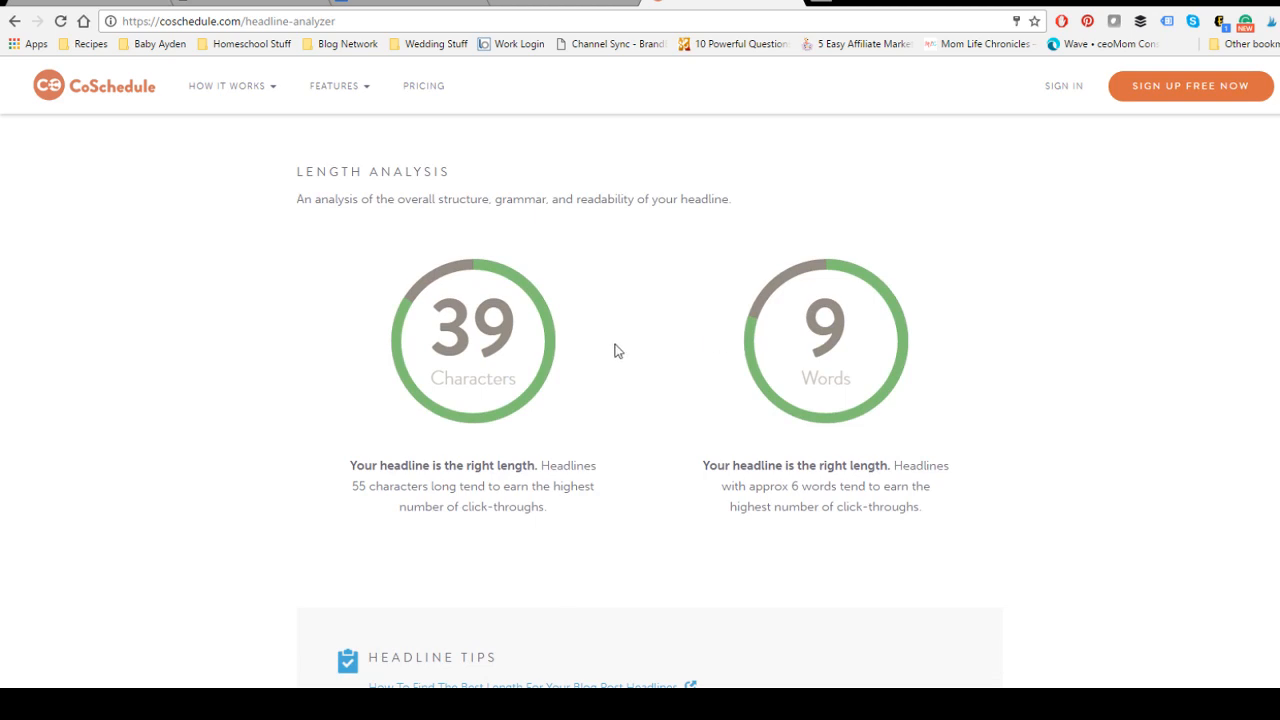
mouse_move(495, 485)
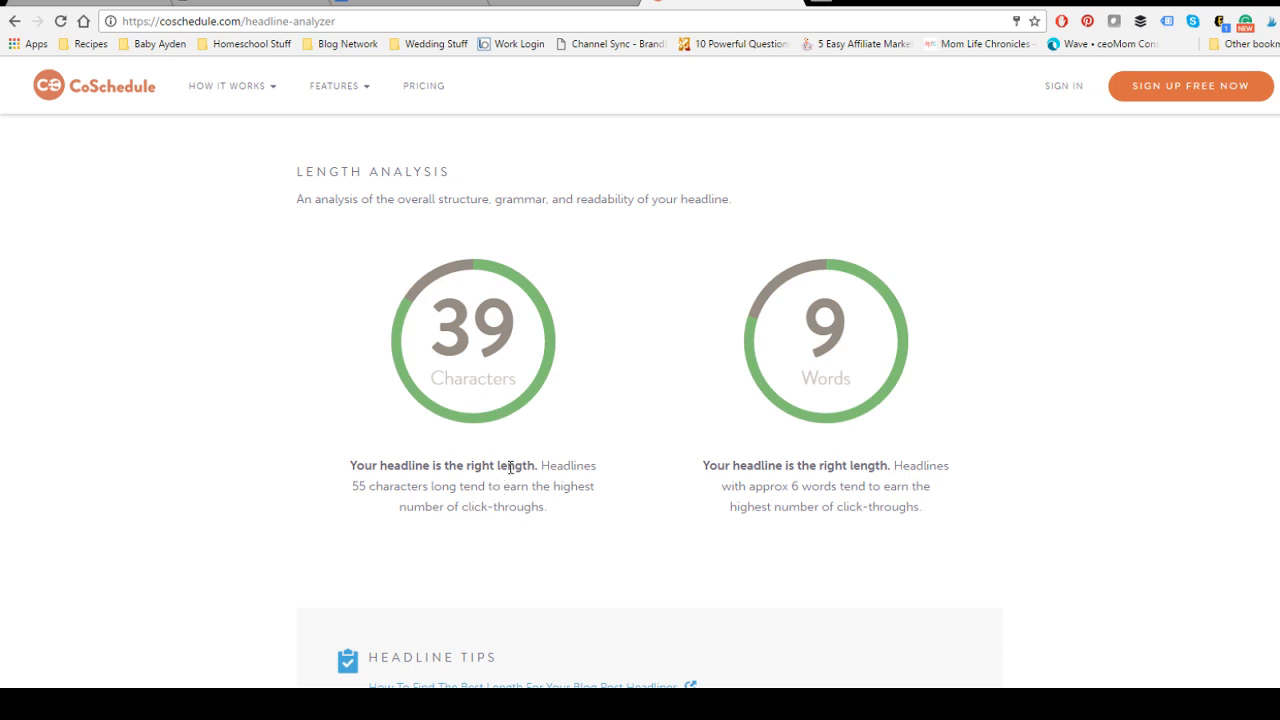
mouse_move(872, 454)
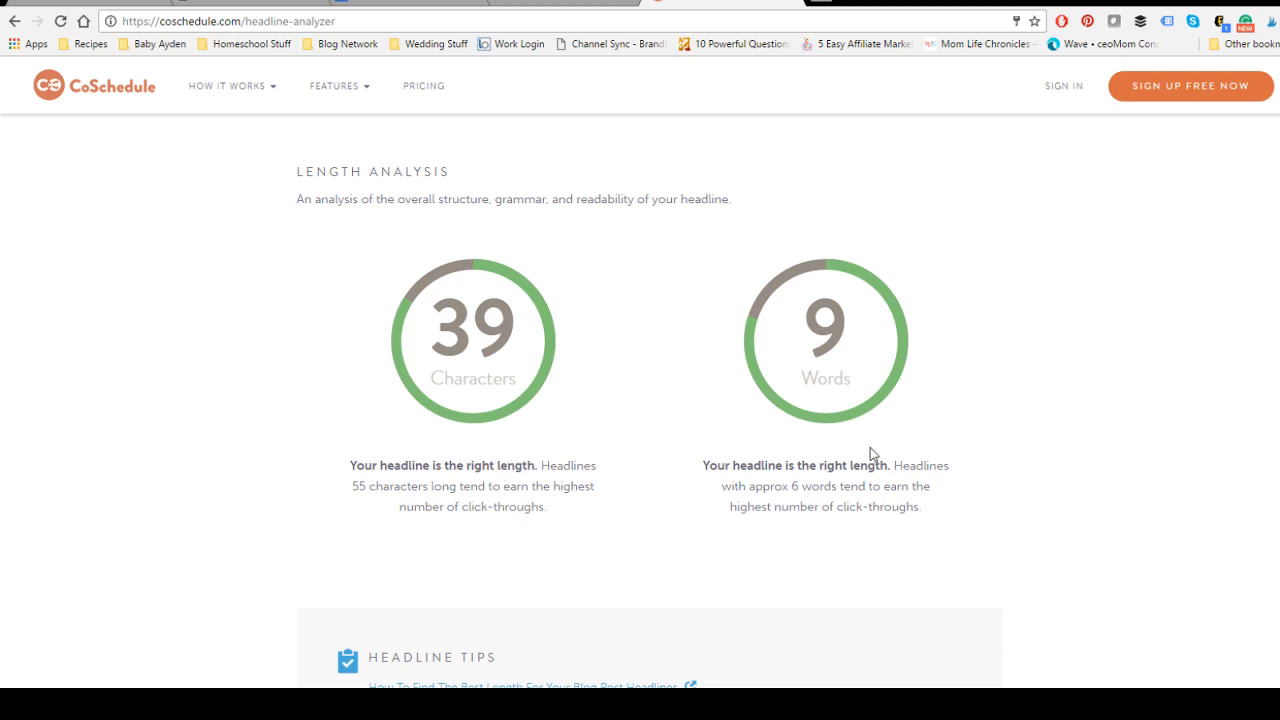
mouse_move(870, 485)
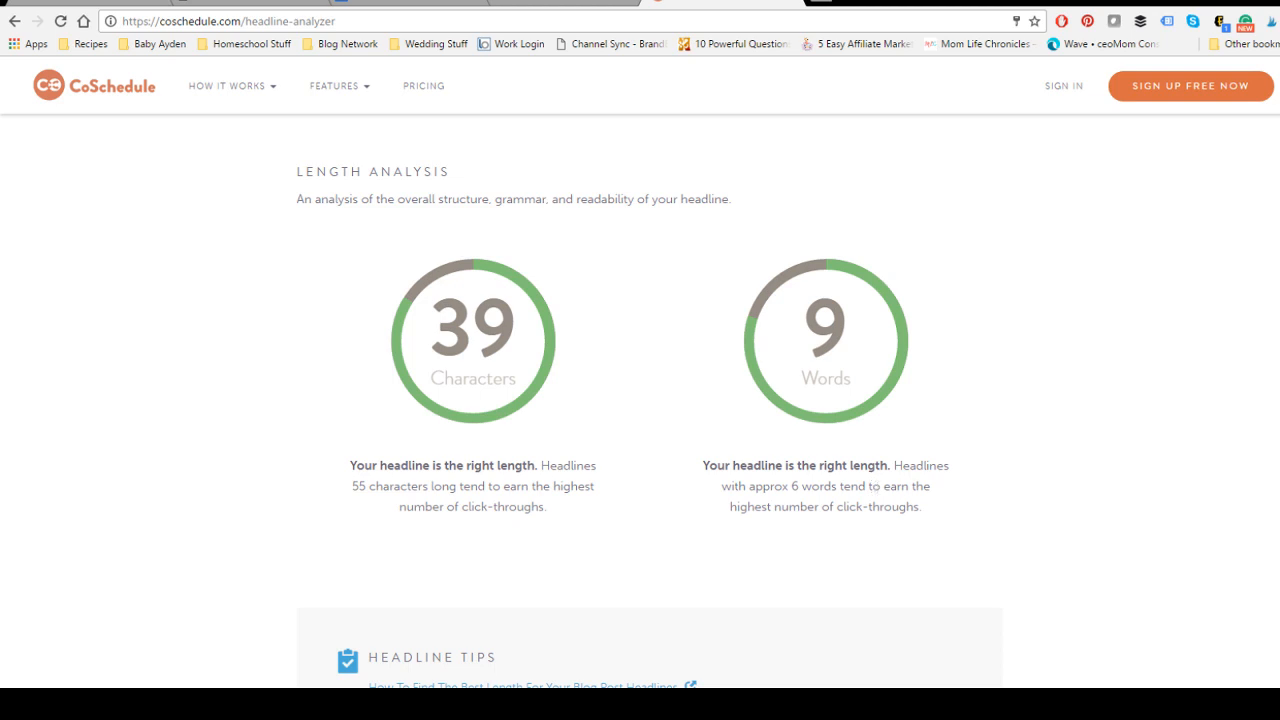
scroll(down, 3)
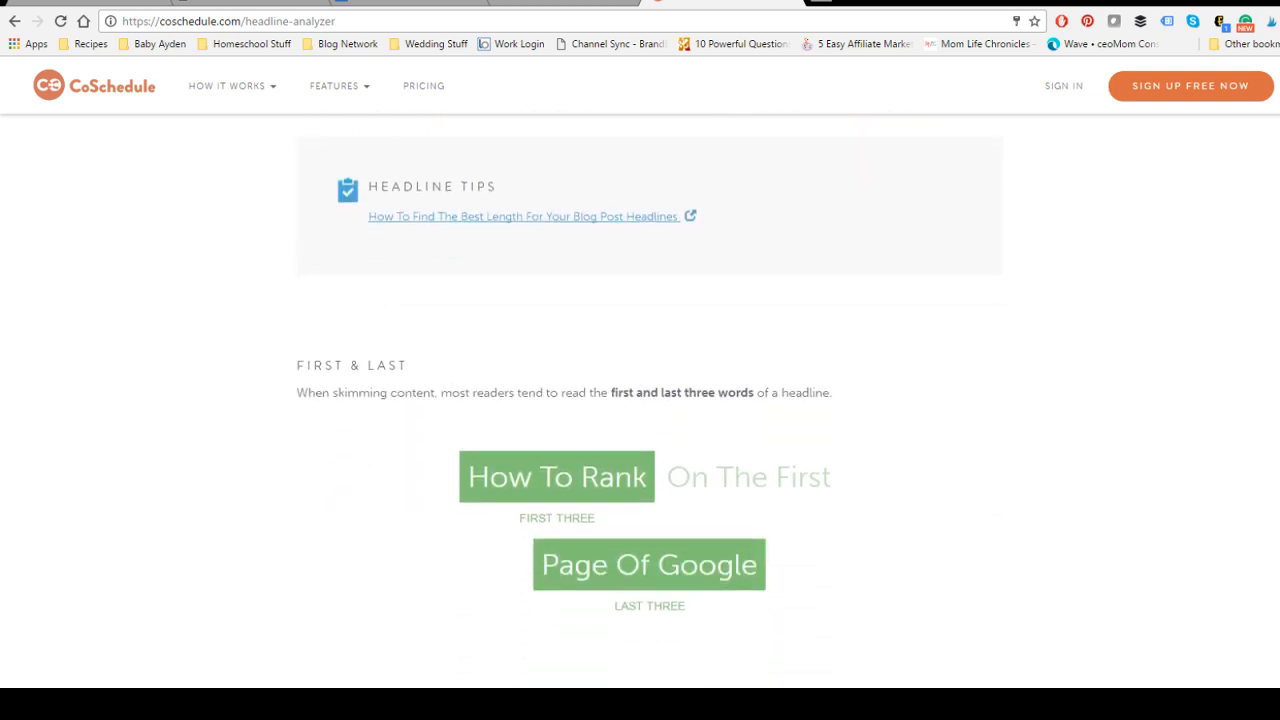
Scroll to the First & Last section highlighting the opening and closing three words.
scroll(up, 3)
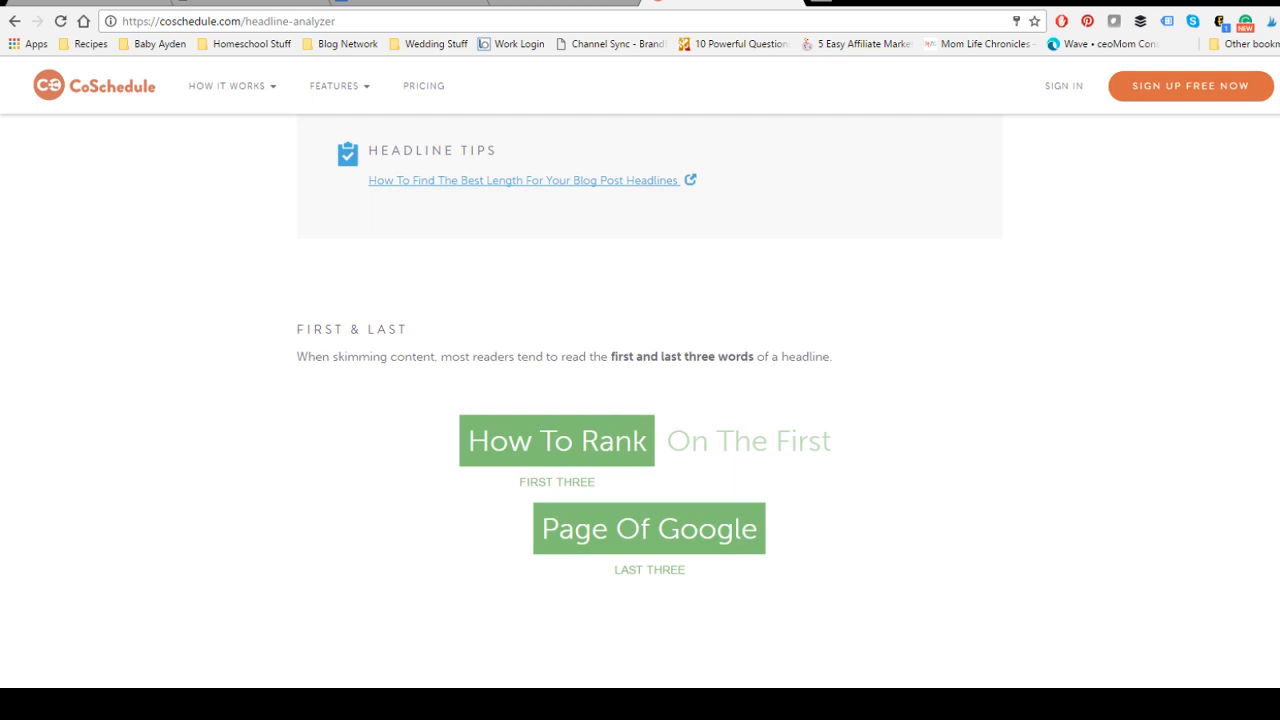
mouse_move(545, 189)
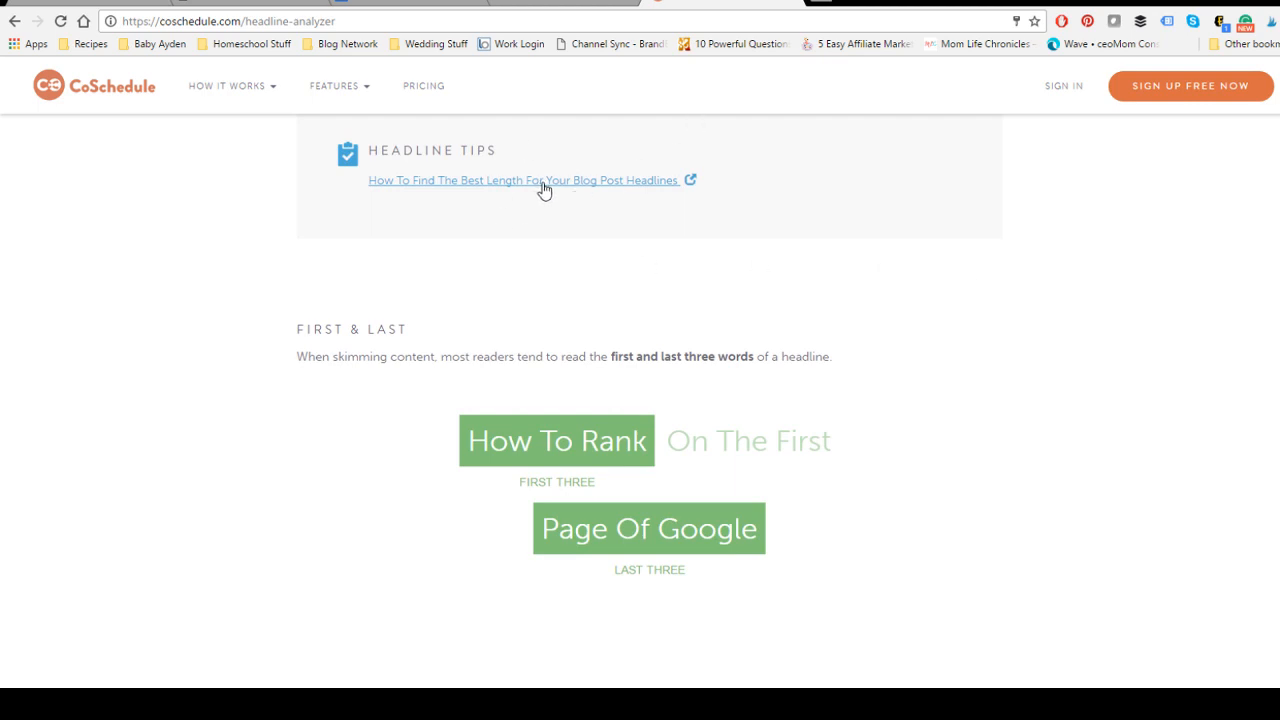
mouse_move(1033, 285)
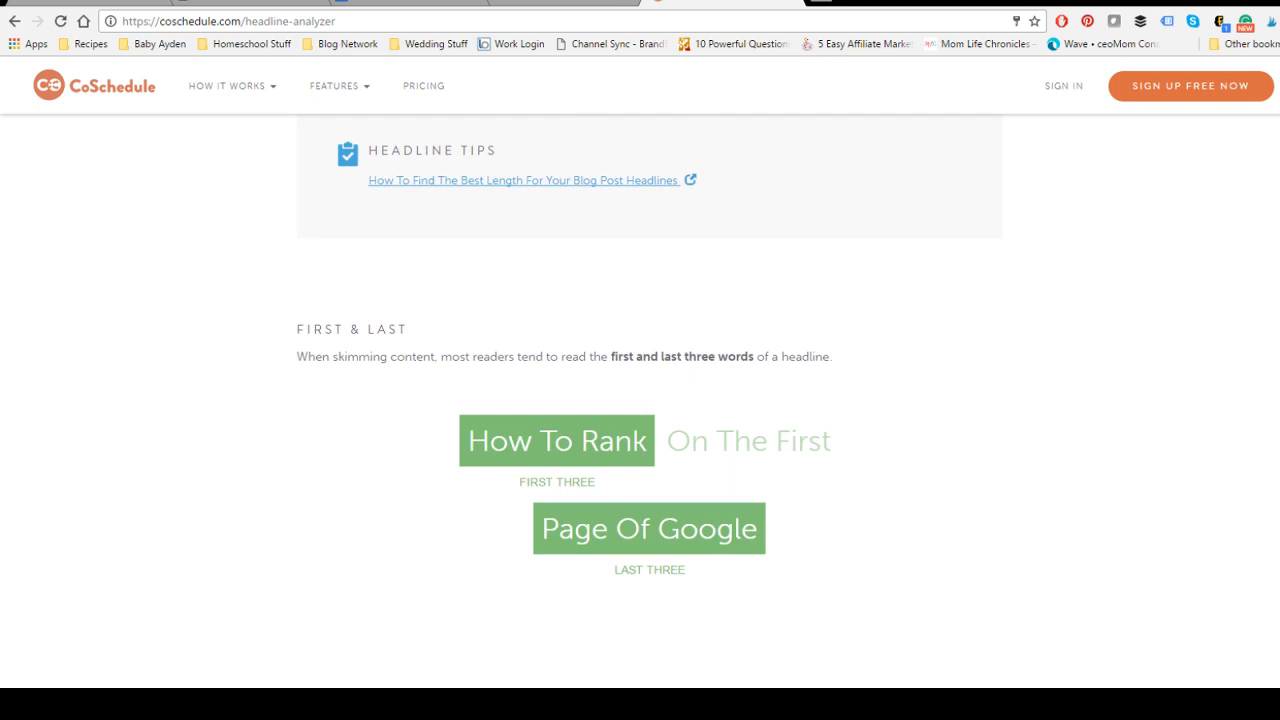
scroll(down, 3)
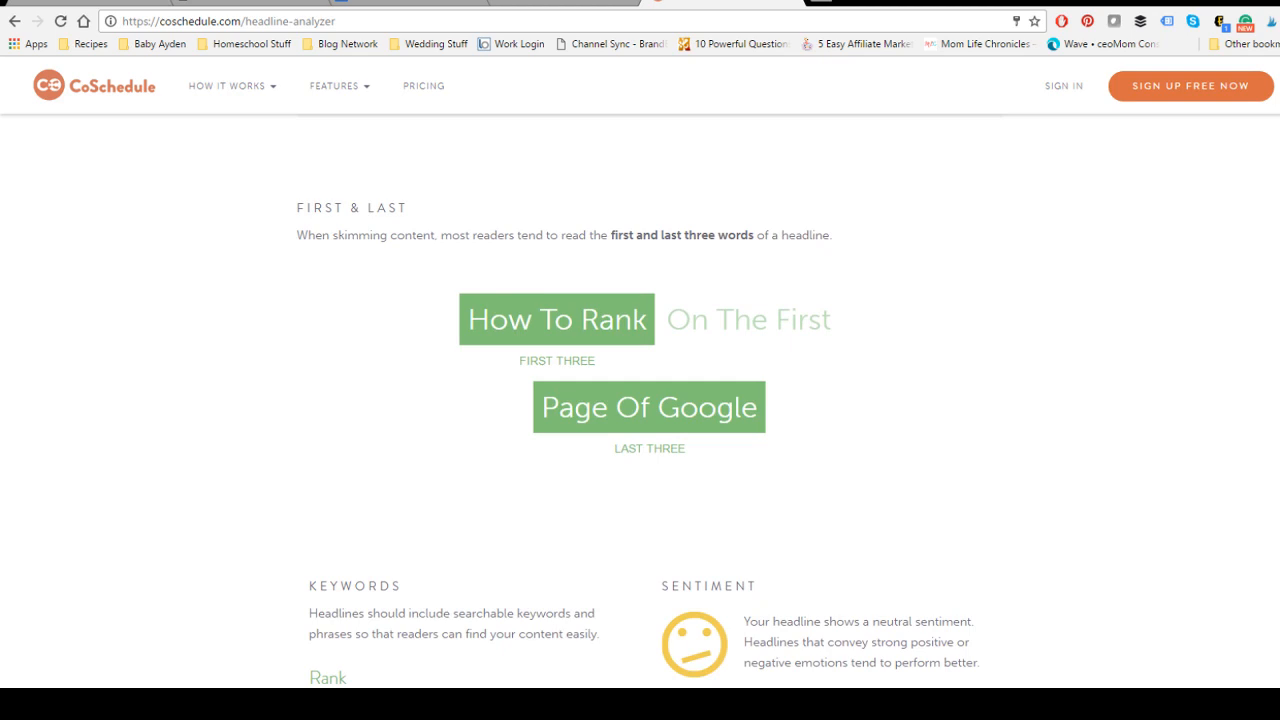
mouse_move(562, 135)
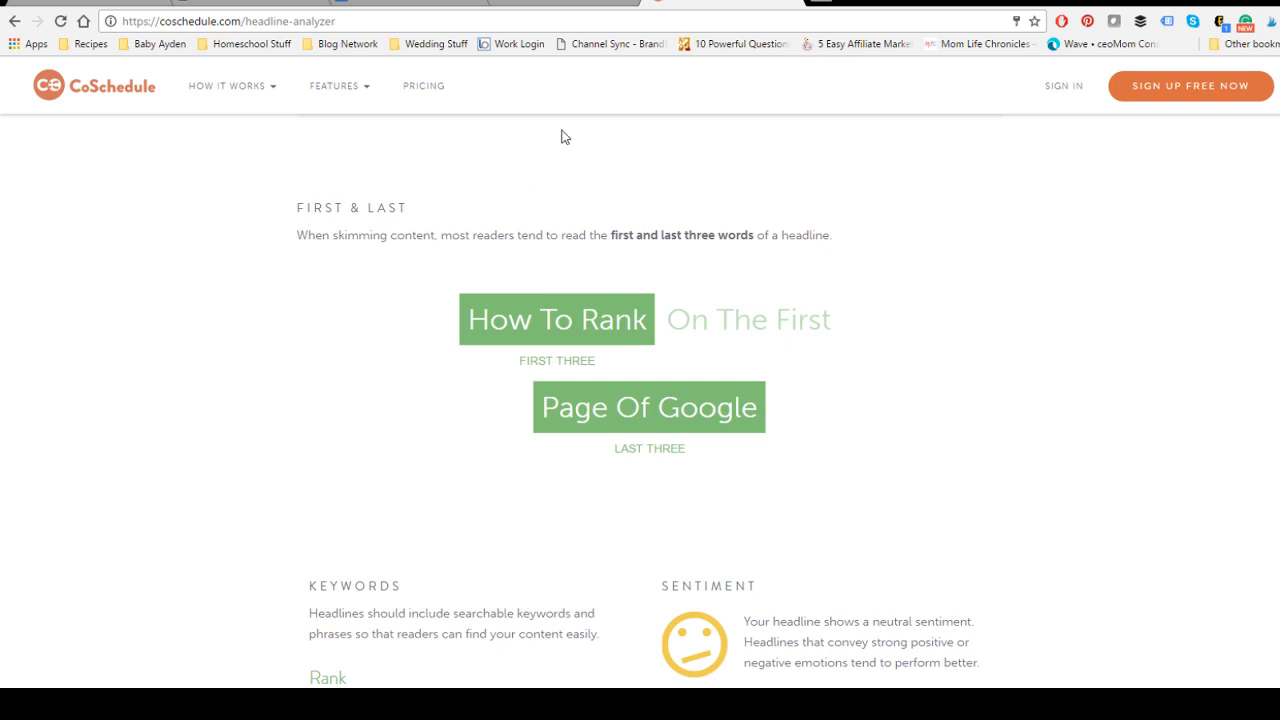
mouse_move(560, 349)
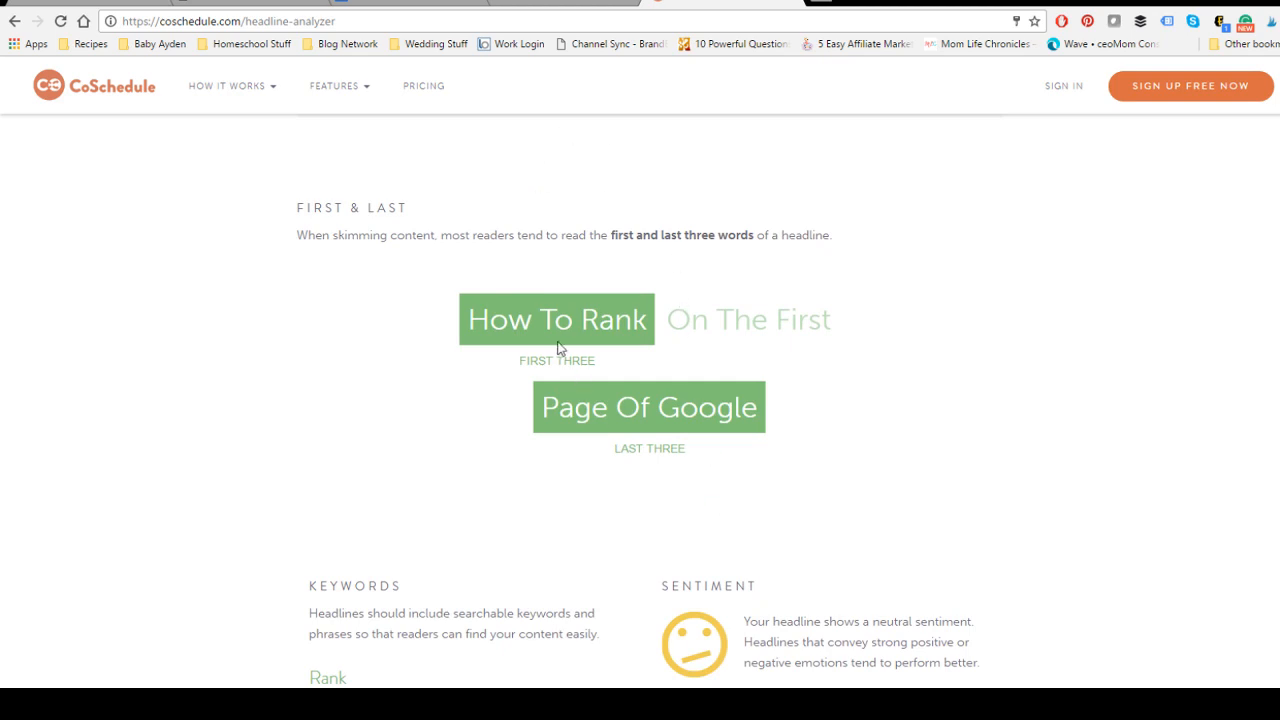
mouse_move(672, 424)
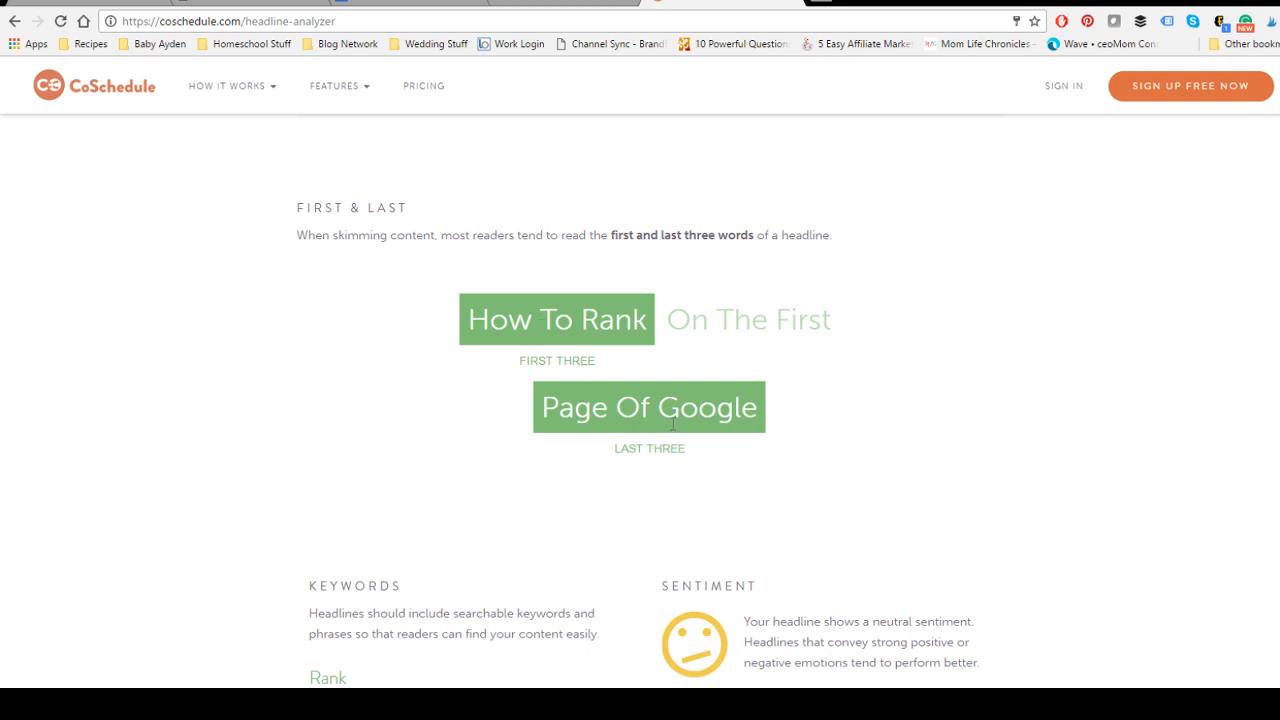
Scroll to the keywords Rank, First Page and Google and the neutral sentiment result.
scroll(down, 3)
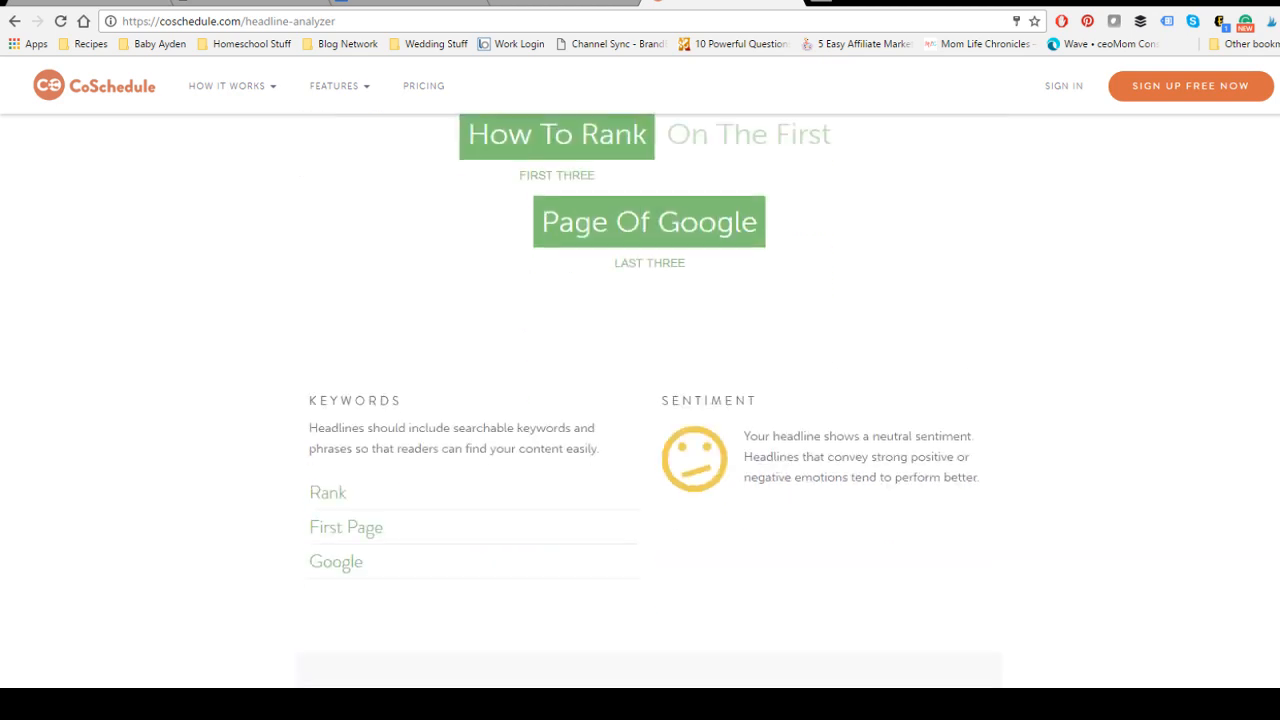
scroll(down, 3)
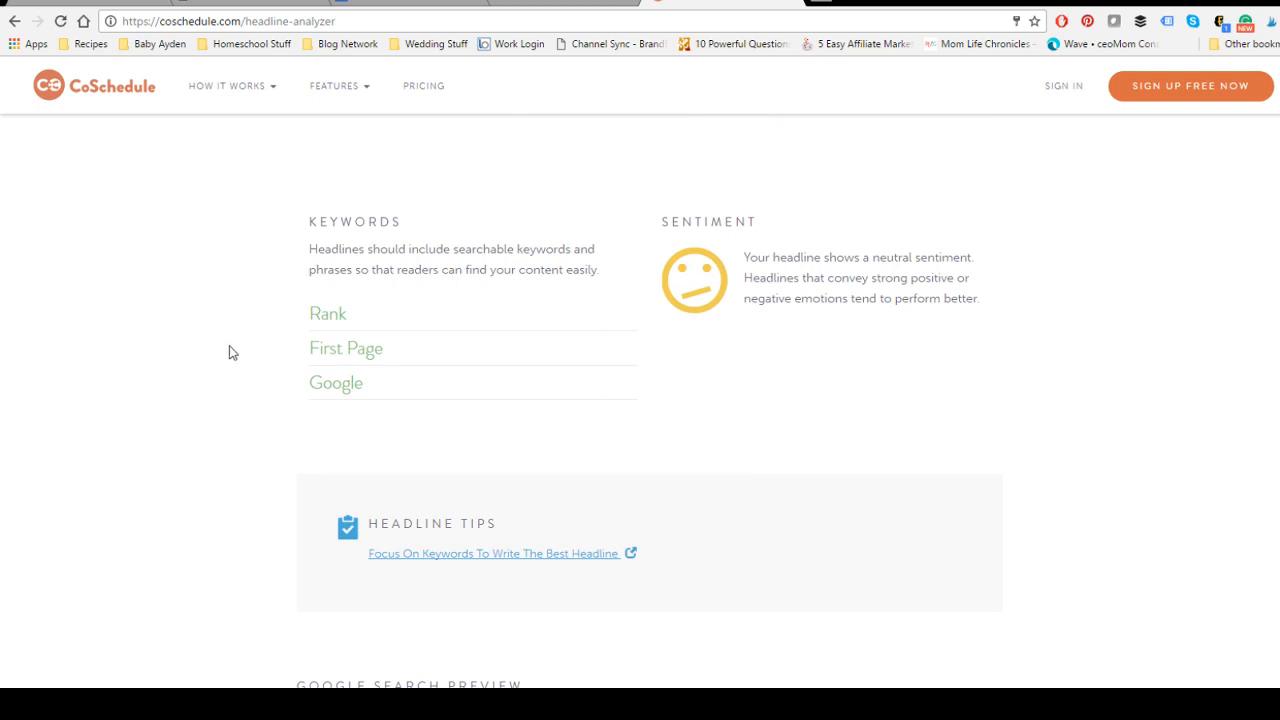
mouse_move(337, 411)
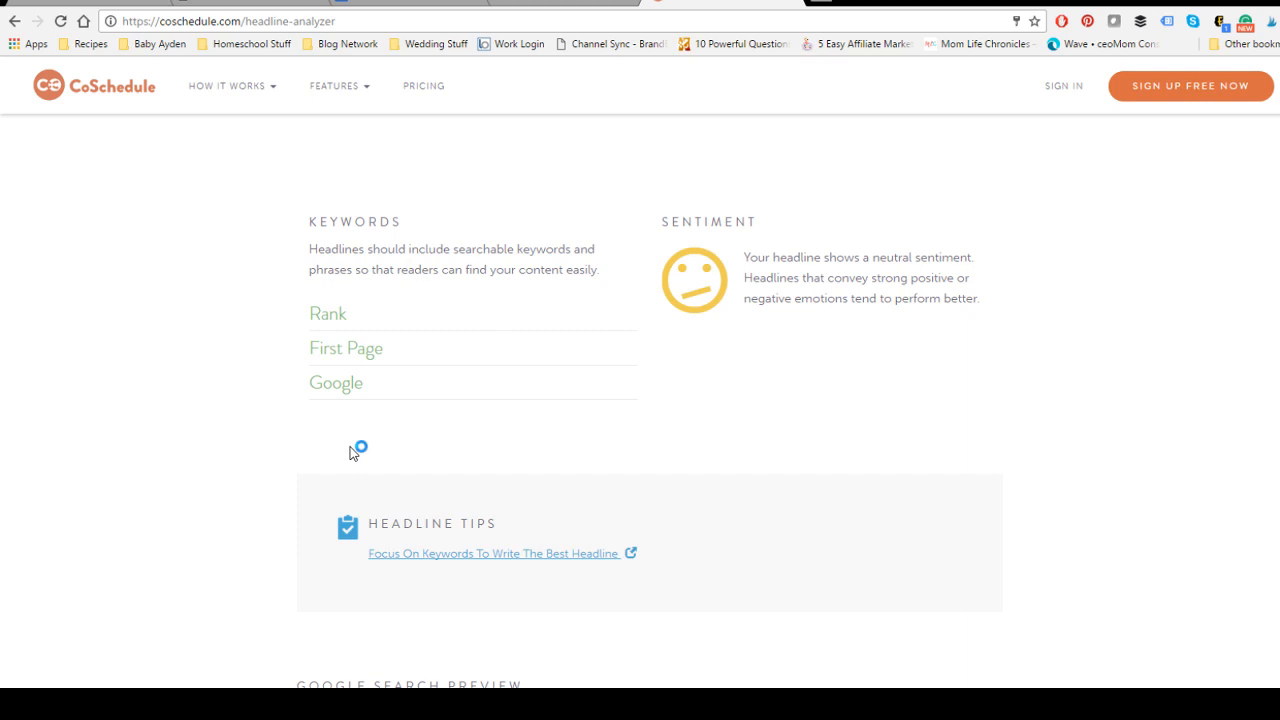
mouse_move(367, 388)
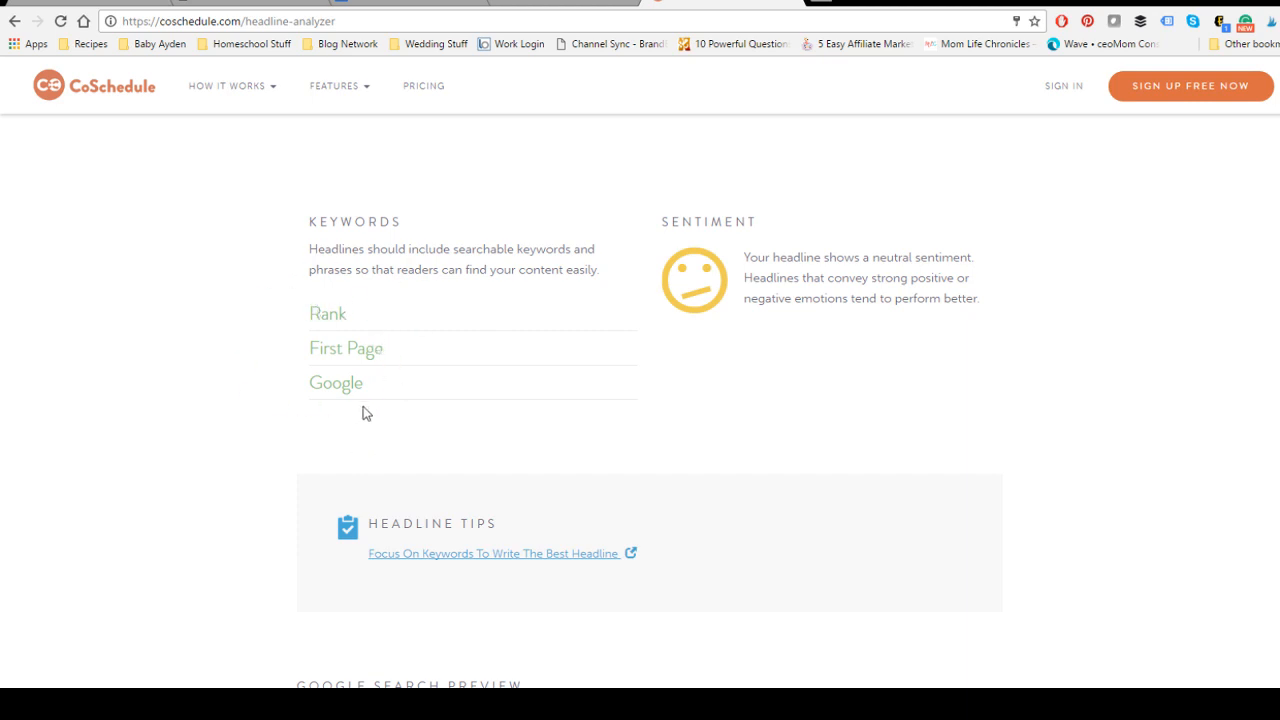
mouse_move(723, 282)
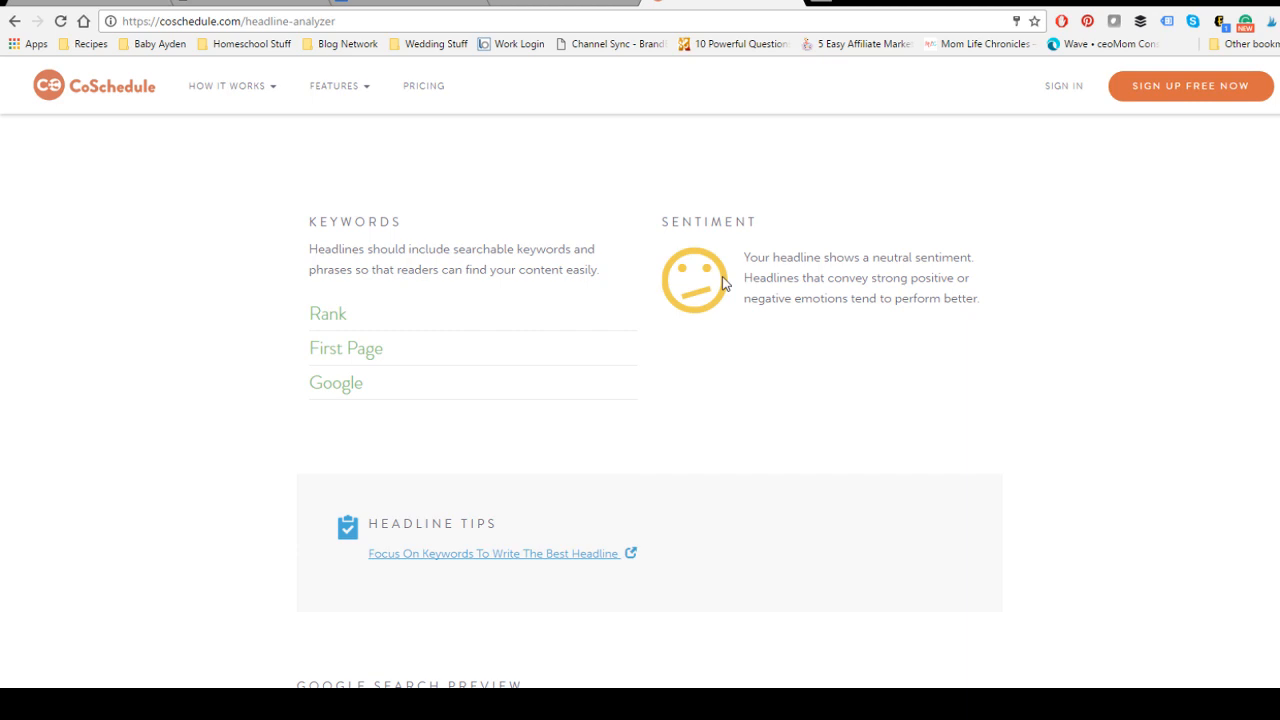
mouse_move(853, 261)
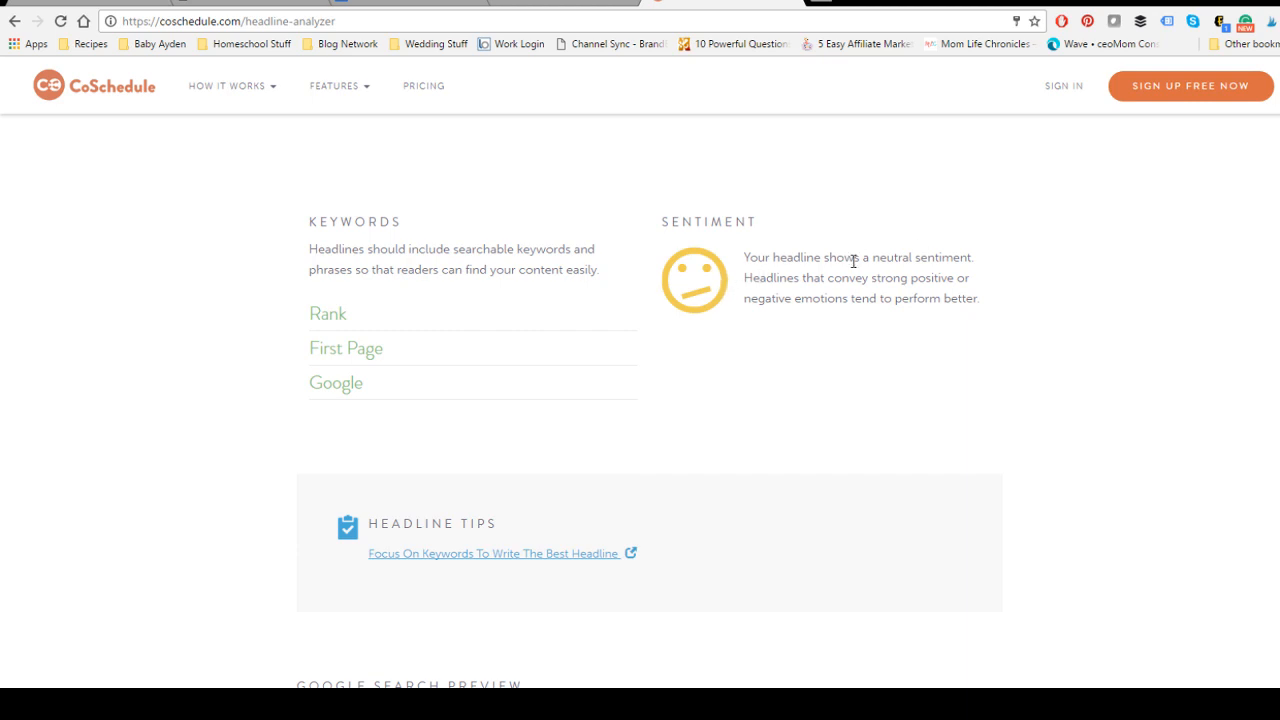
scroll(down, 3)
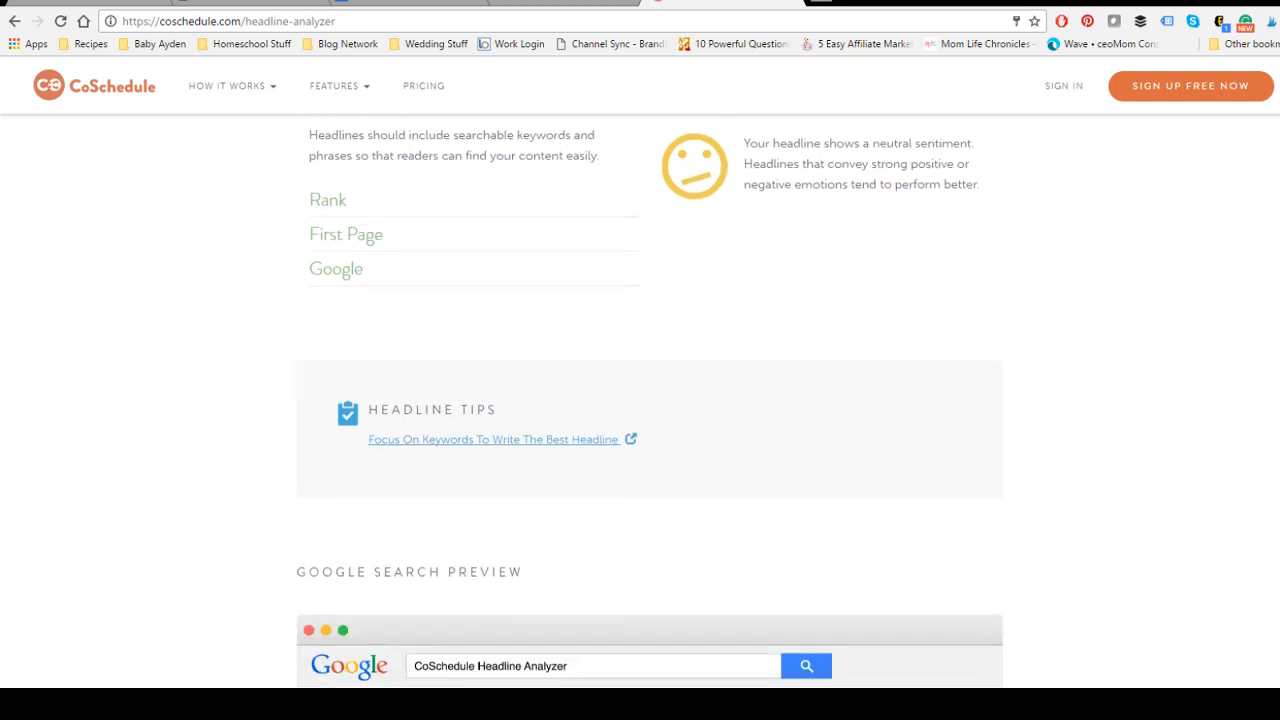
scroll(down, 3)
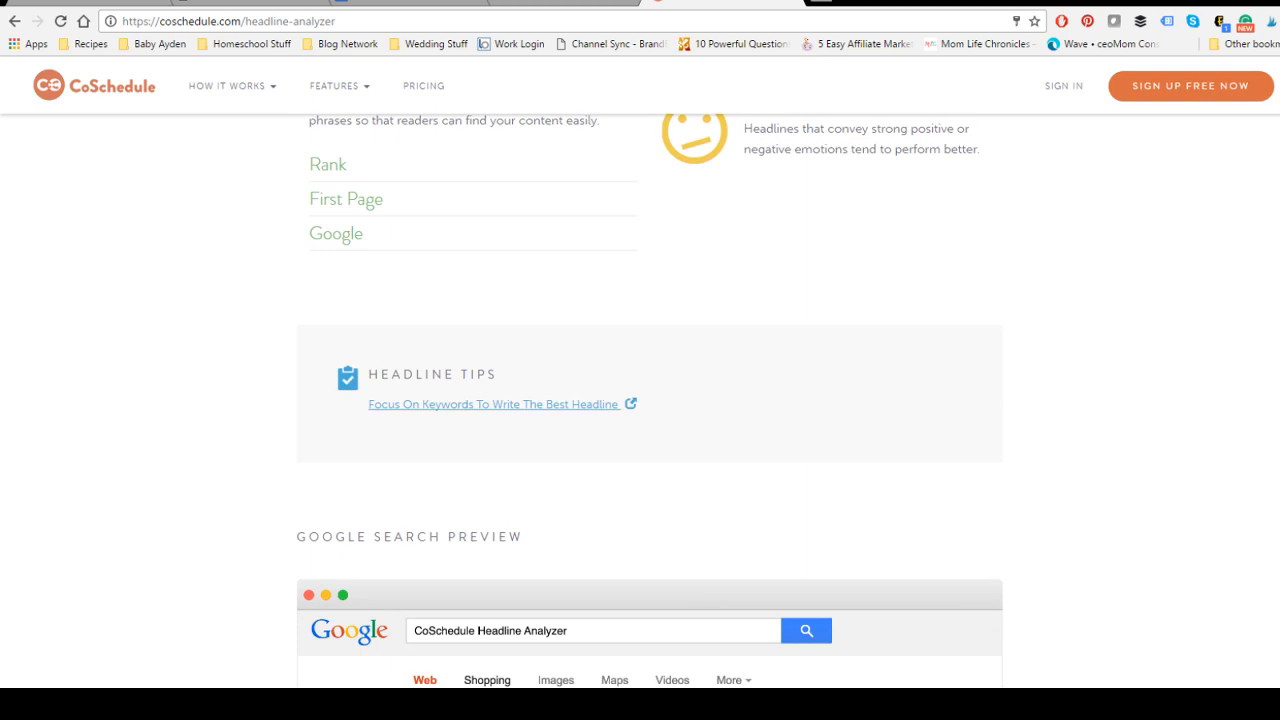
Scroll through the Google search preview to the truncated email subject line preview.
scroll(down, 3)
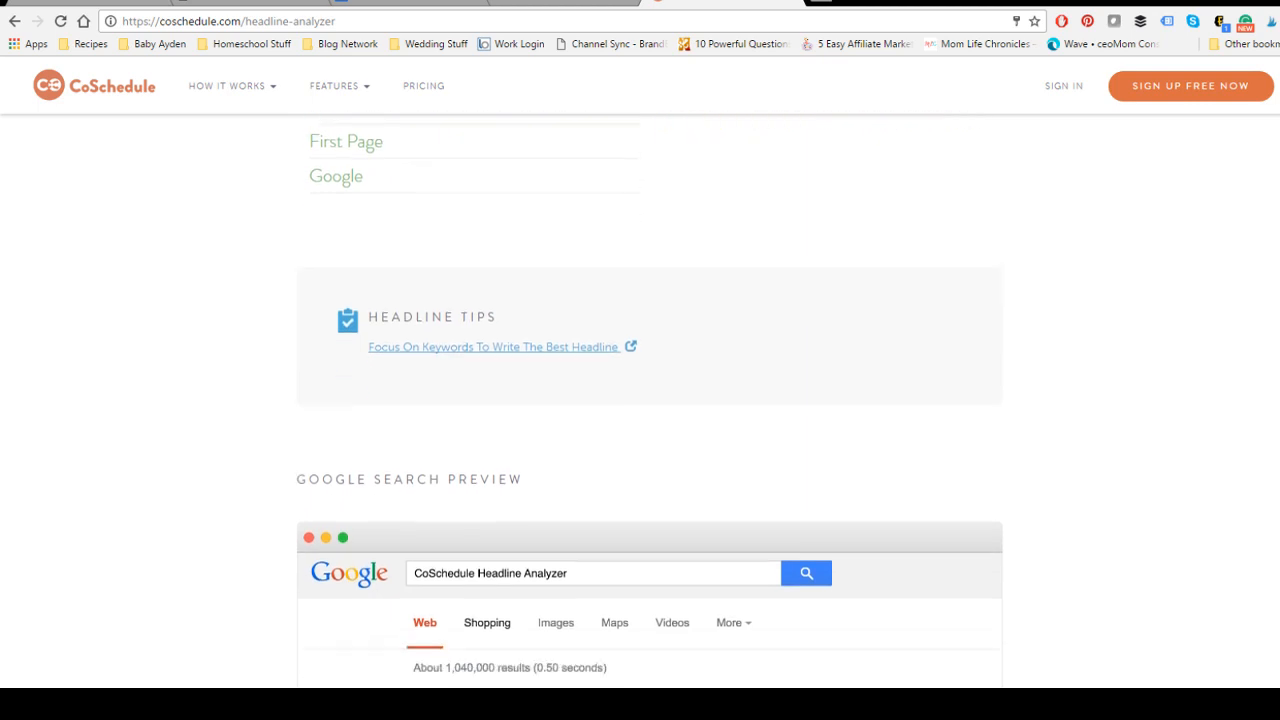
scroll(down, 3)
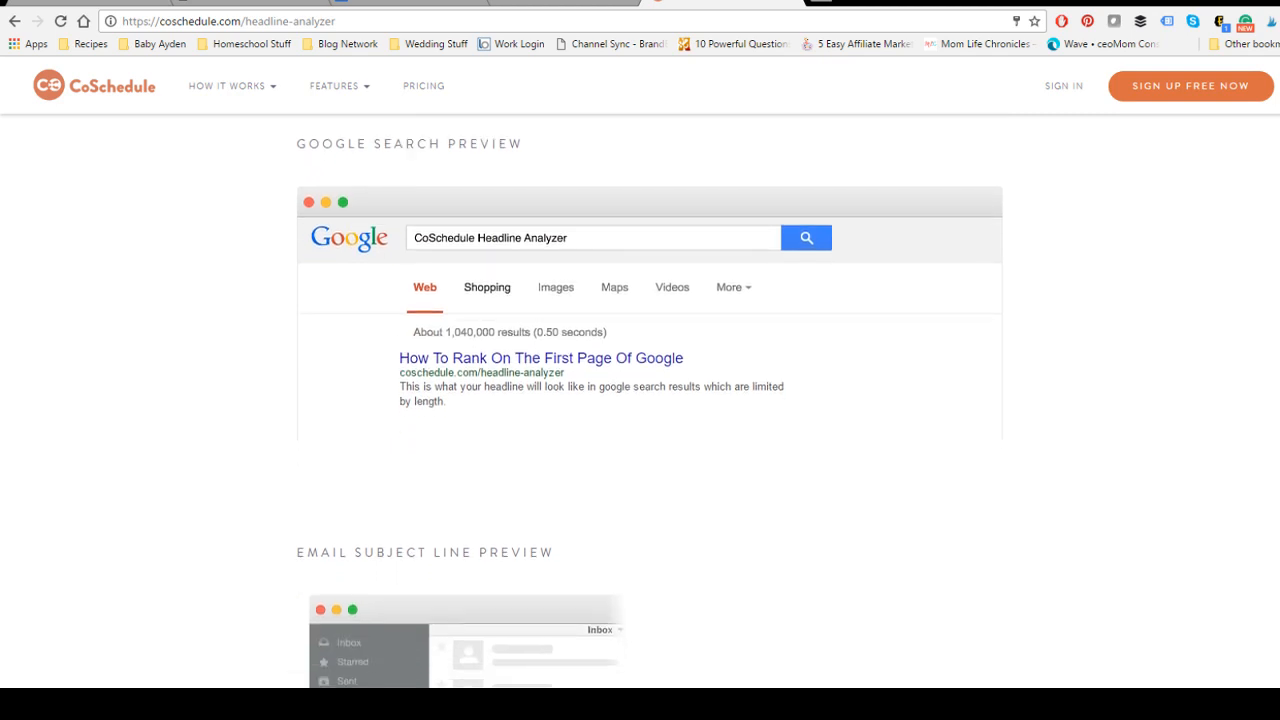
scroll(down, 3)
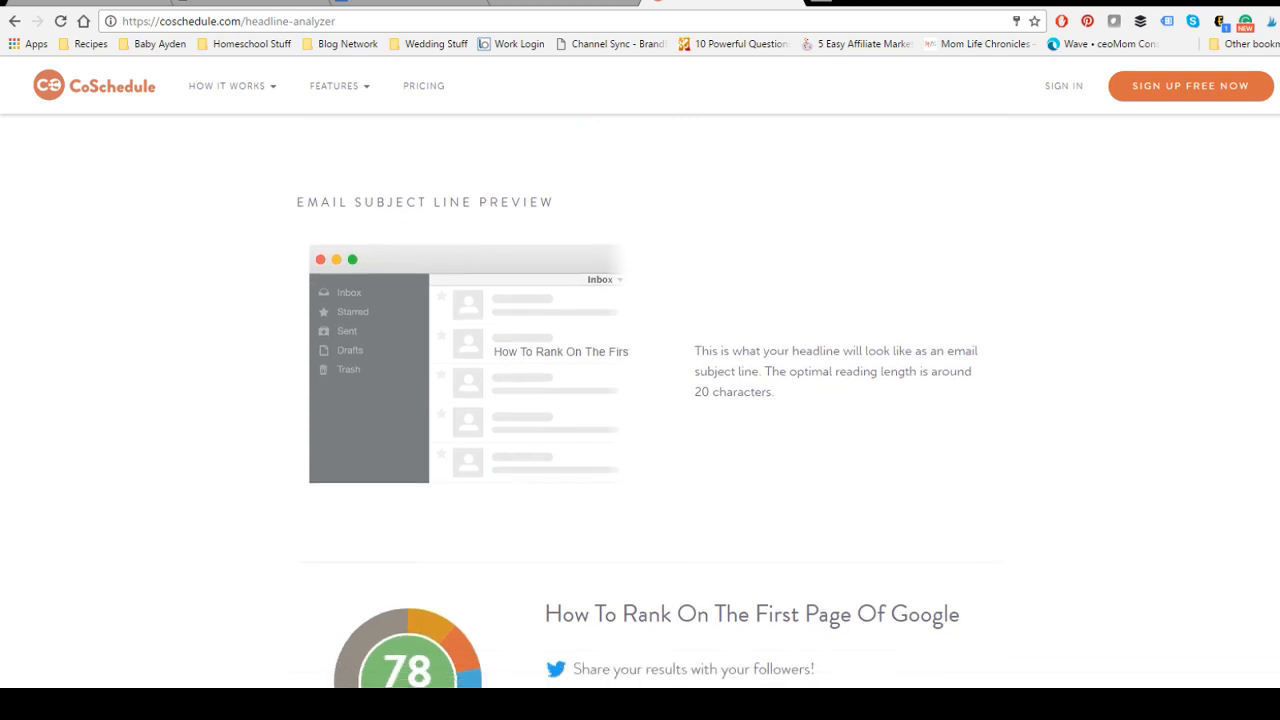
mouse_move(641, 373)
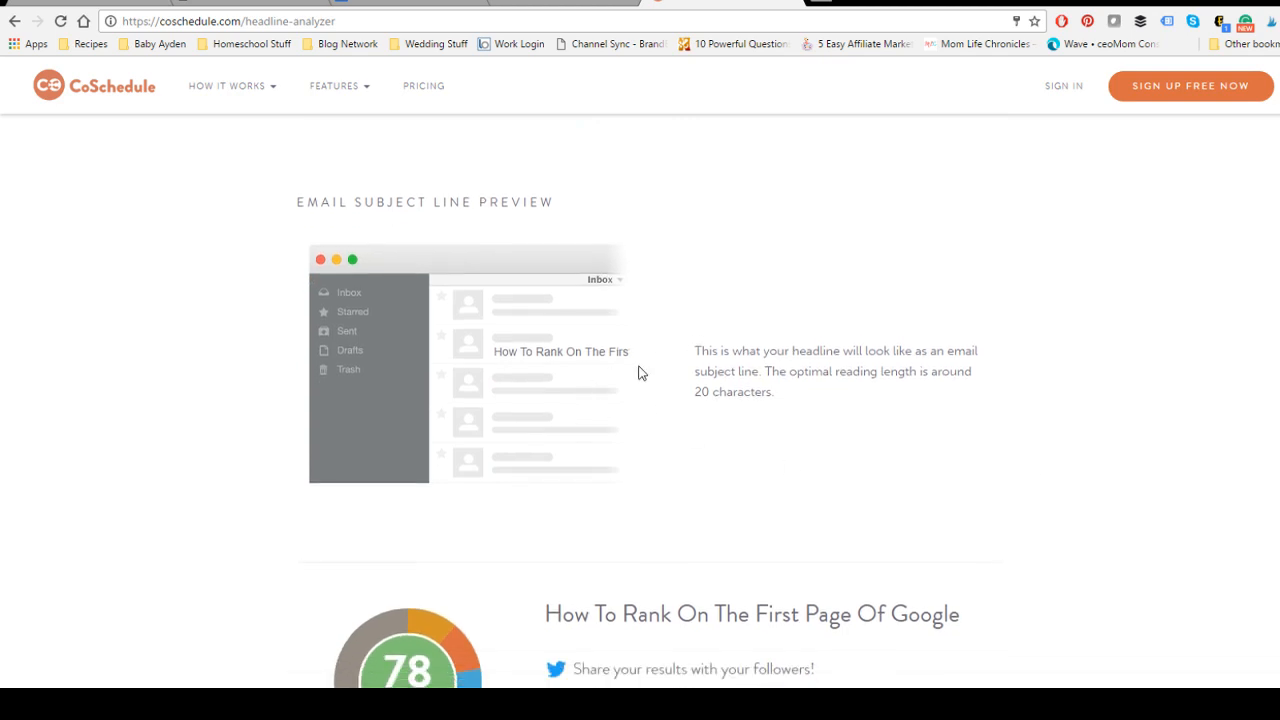
mouse_move(483, 361)
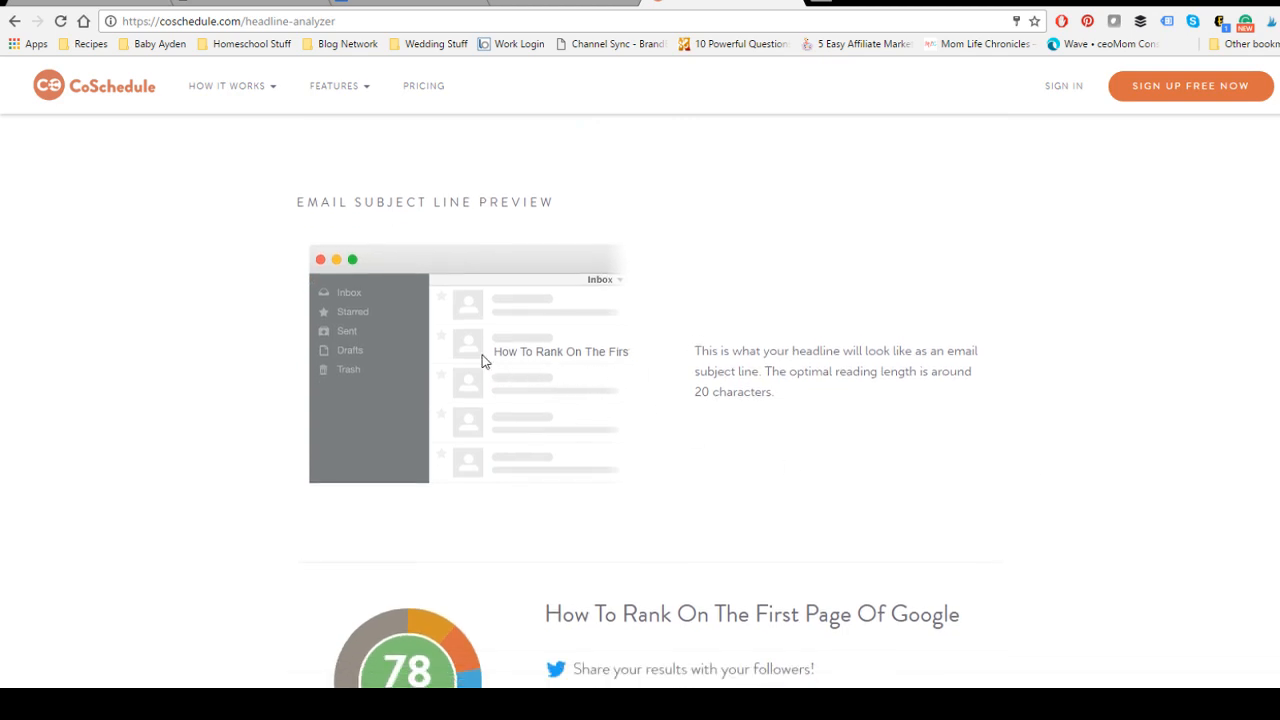
mouse_move(557, 378)
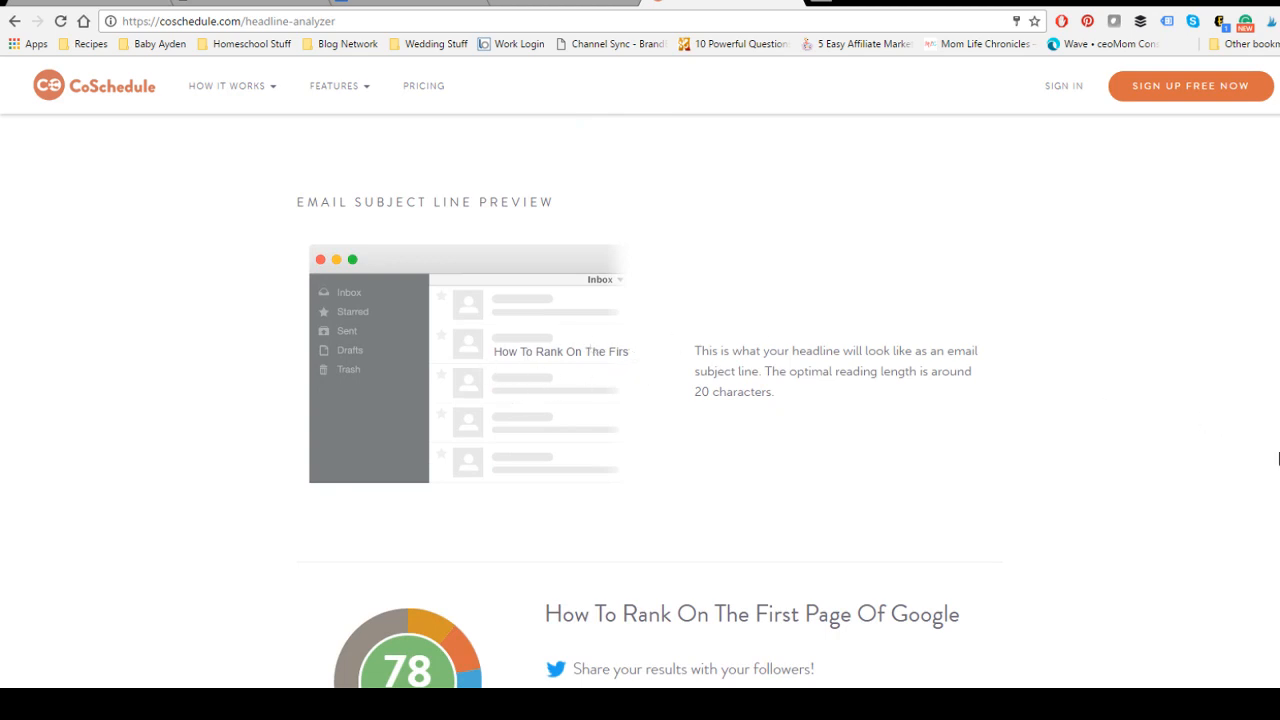
Scroll past the 78-score tweet share box, then back up toward the top results.
scroll(down, 3)
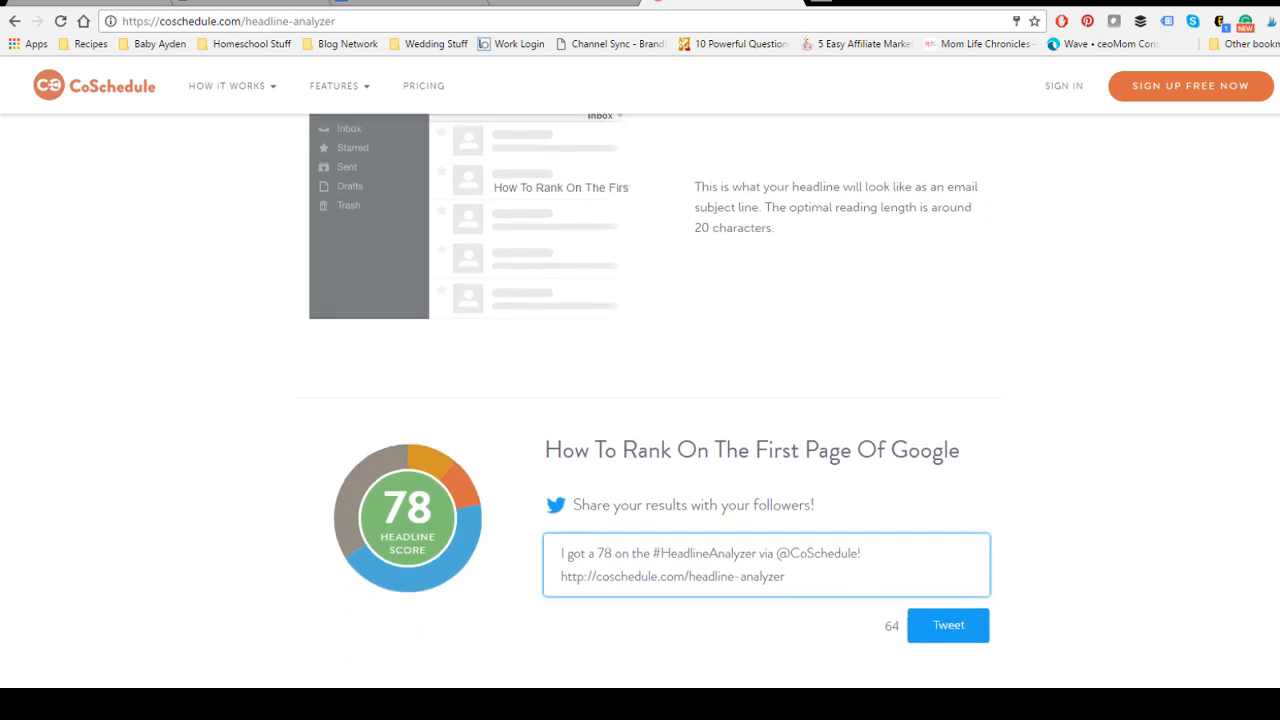
scroll(down, 3)
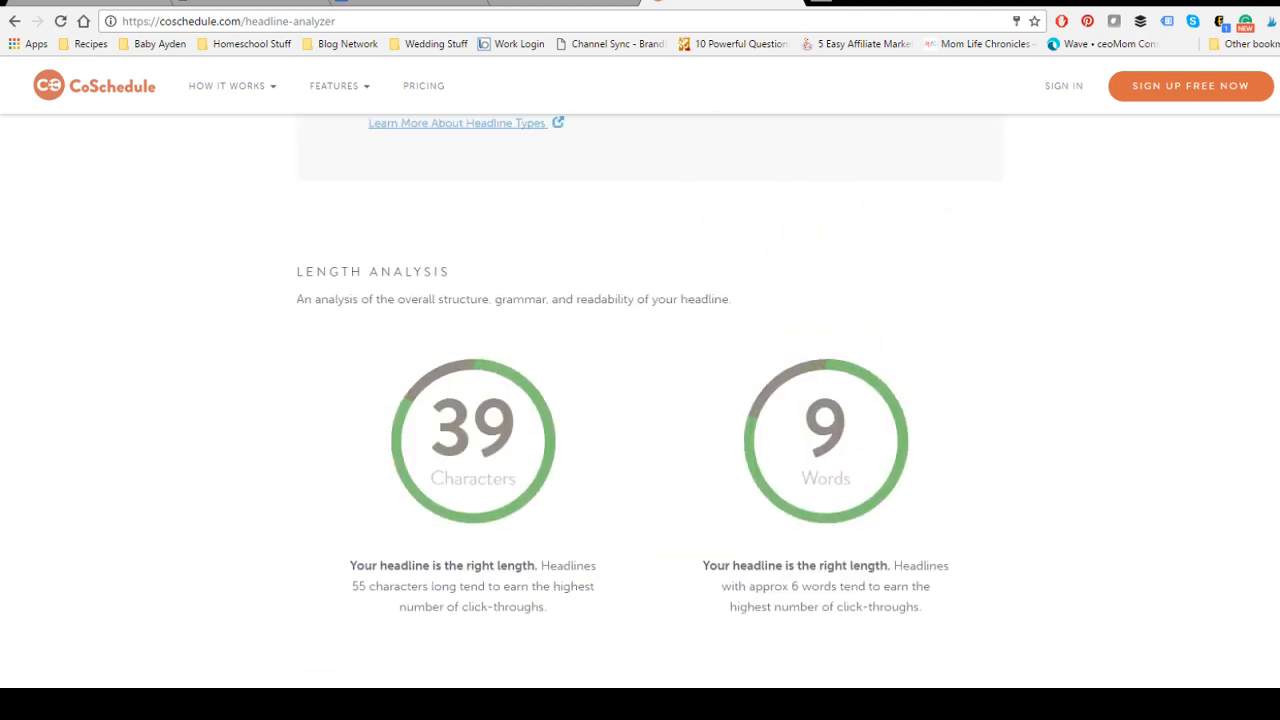
scroll(up, 3)
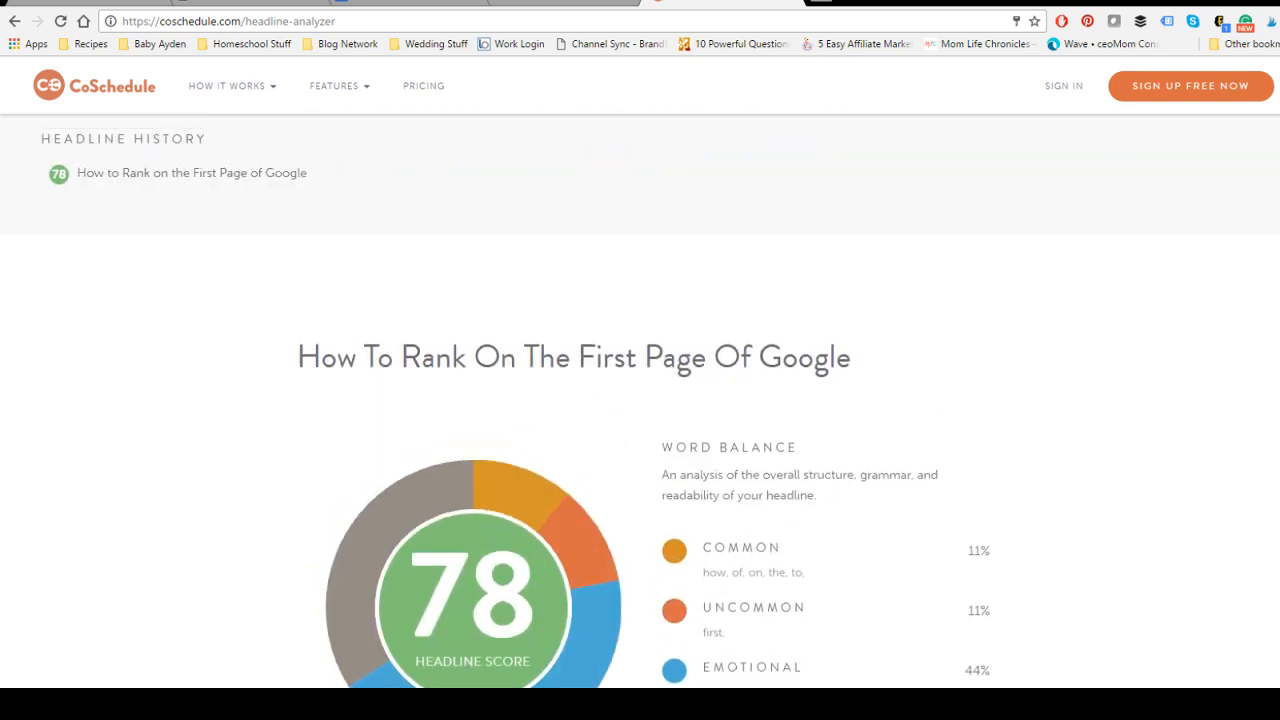